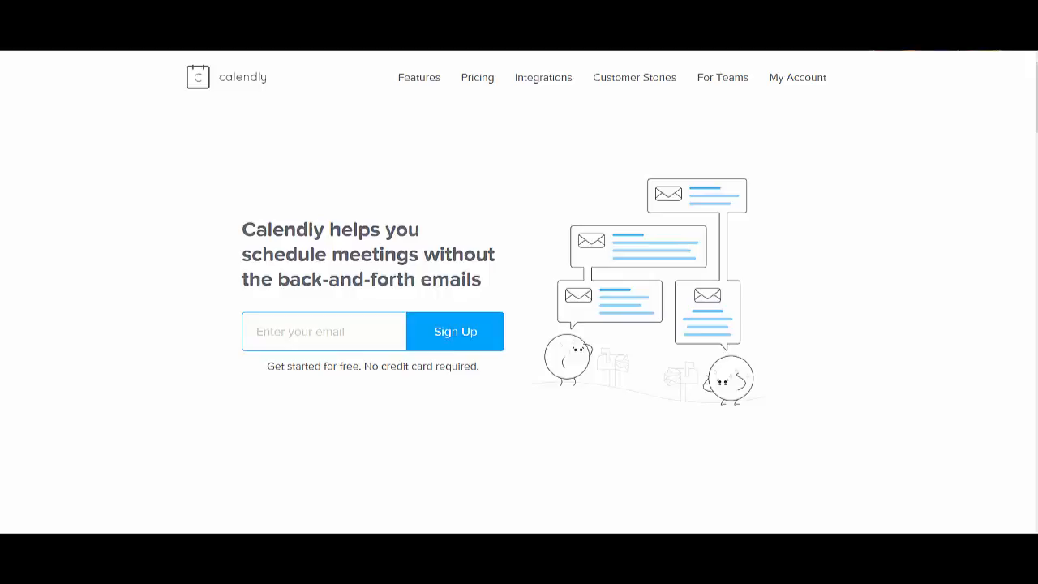
mouse_move(71, 501)
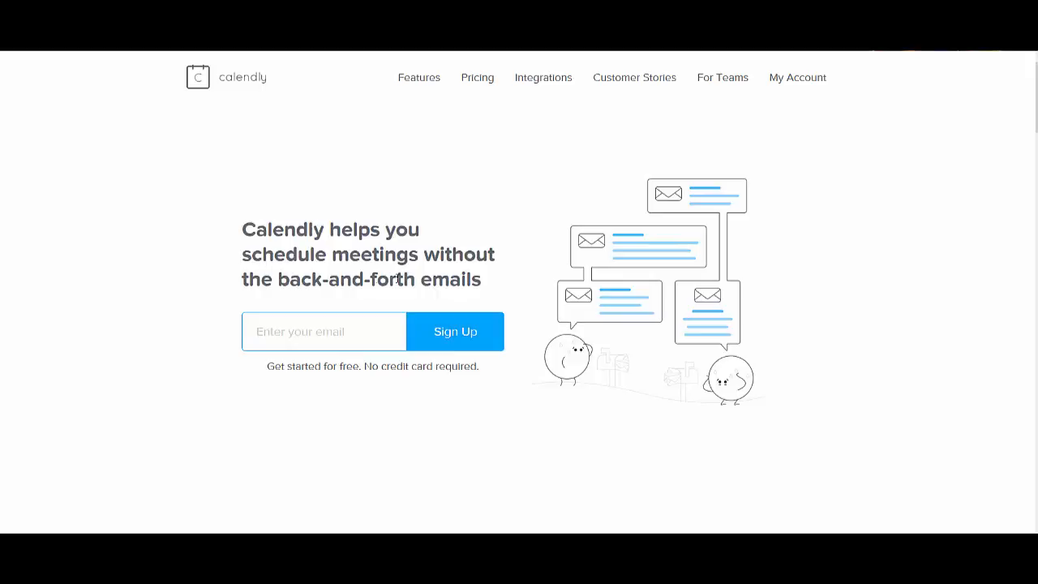
mouse_move(191, 272)
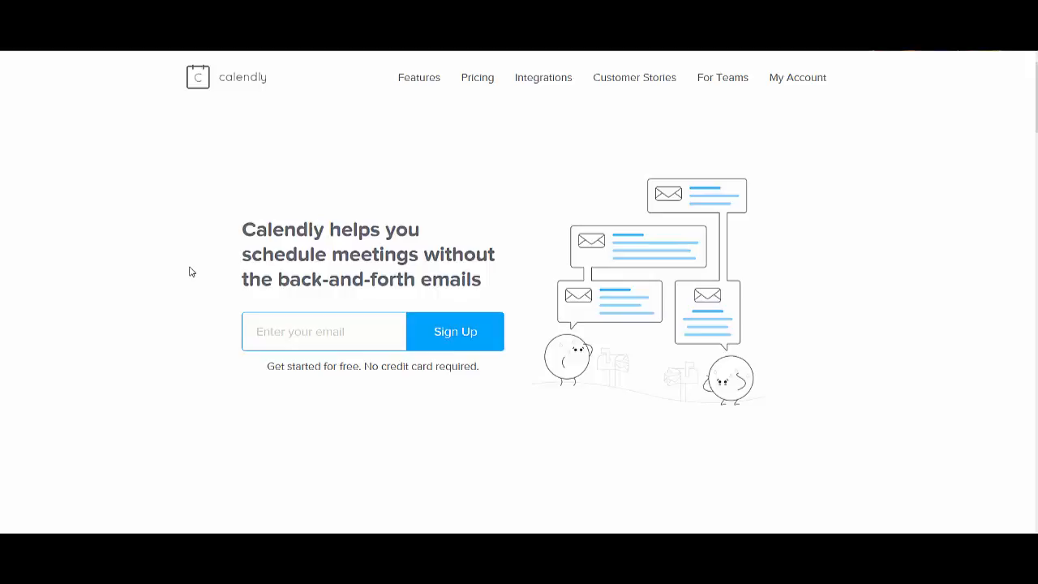
mouse_move(269, 284)
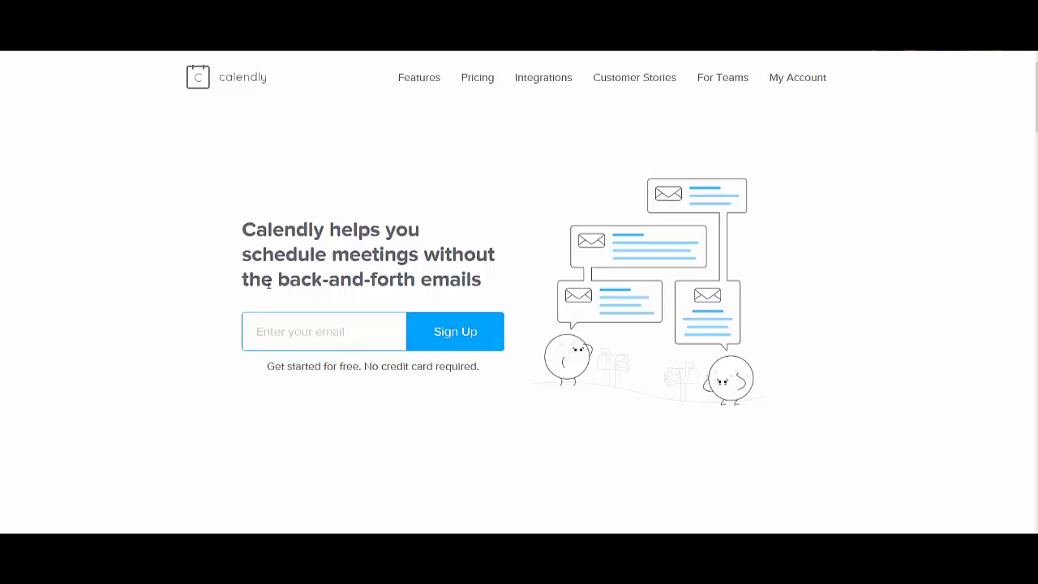
mouse_move(302, 127)
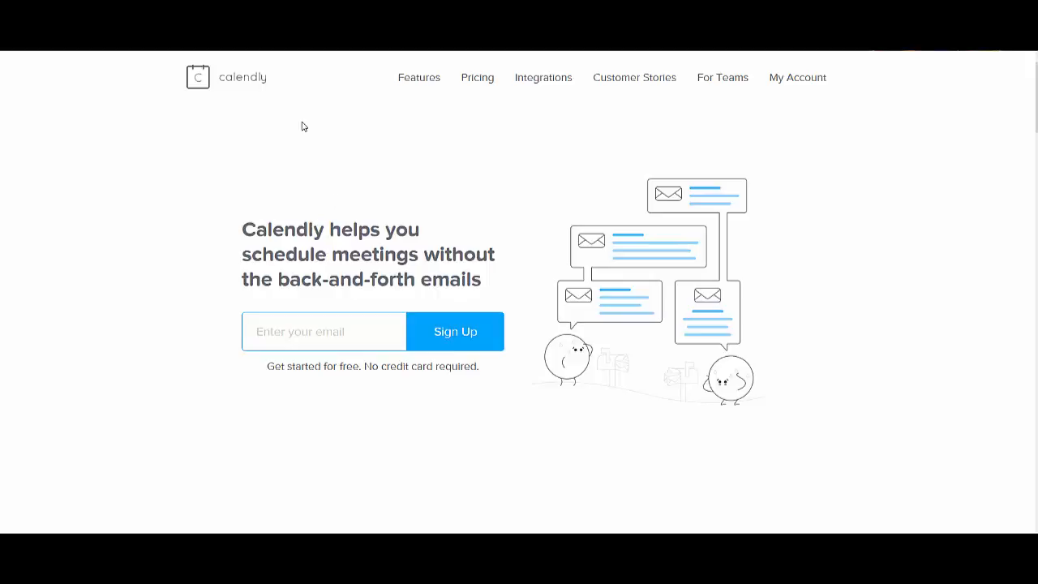
mouse_move(307, 127)
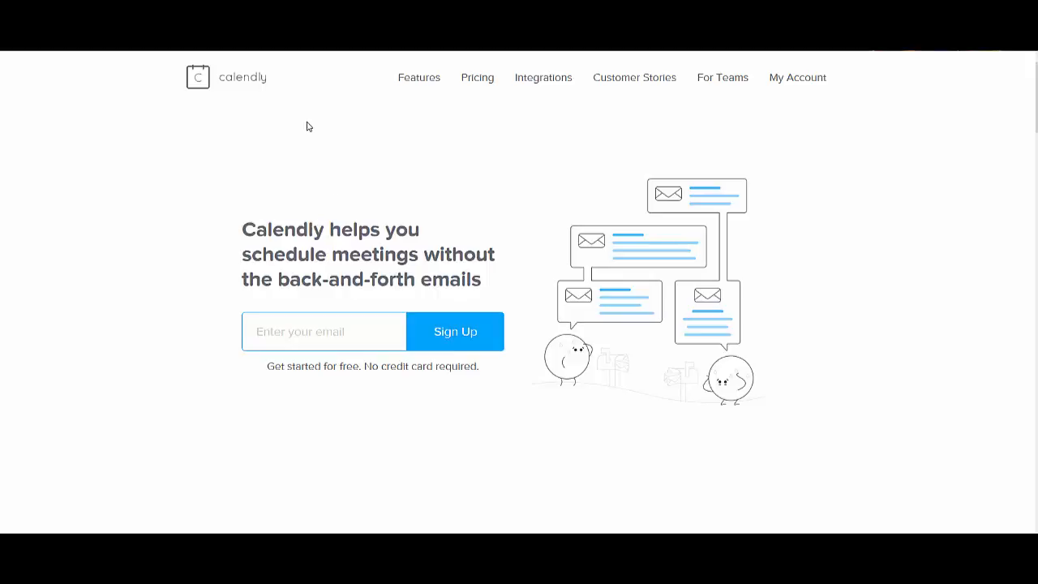
mouse_move(305, 120)
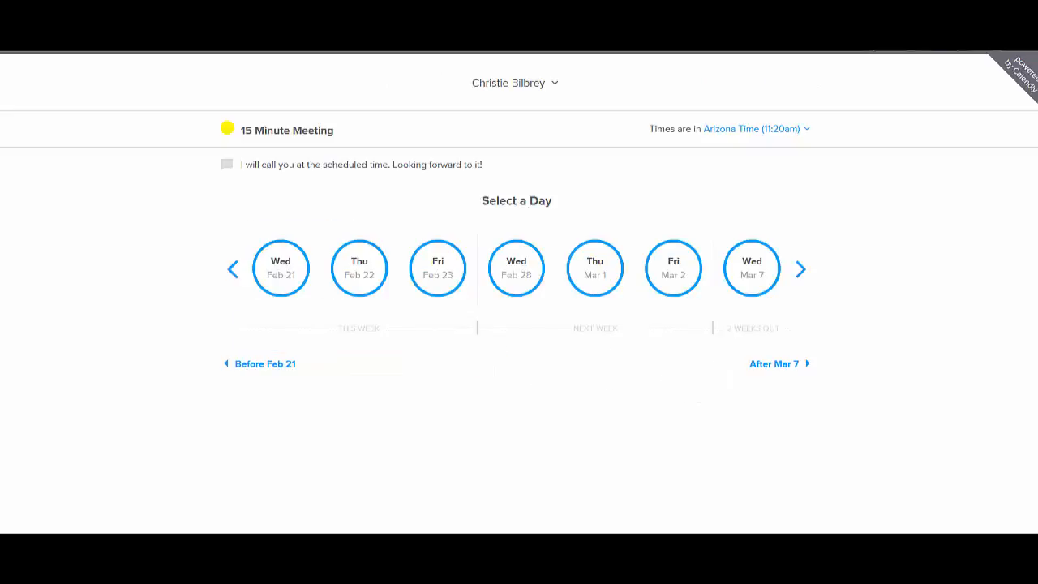
mouse_move(311, 247)
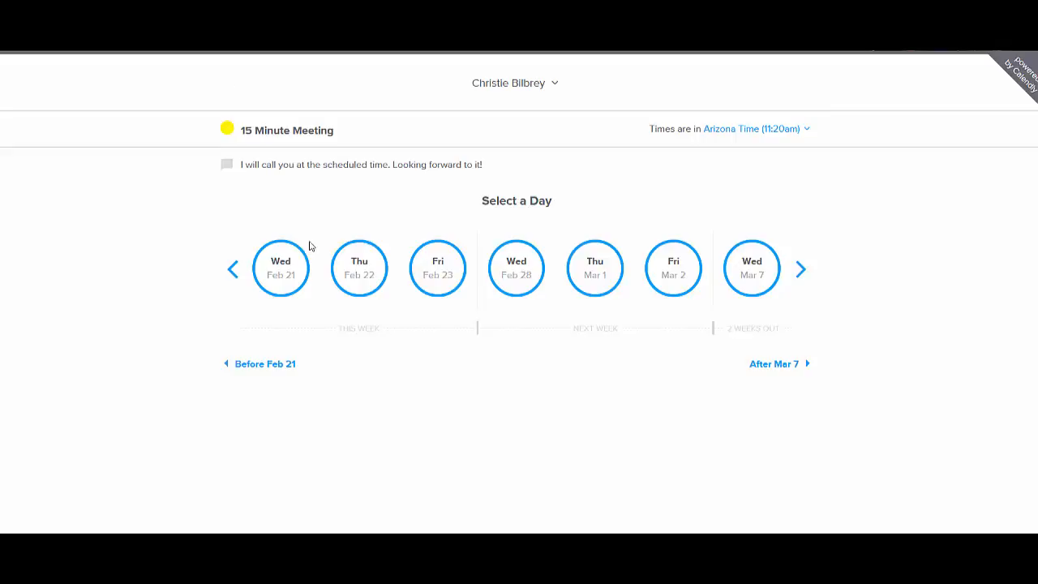
mouse_move(473, 282)
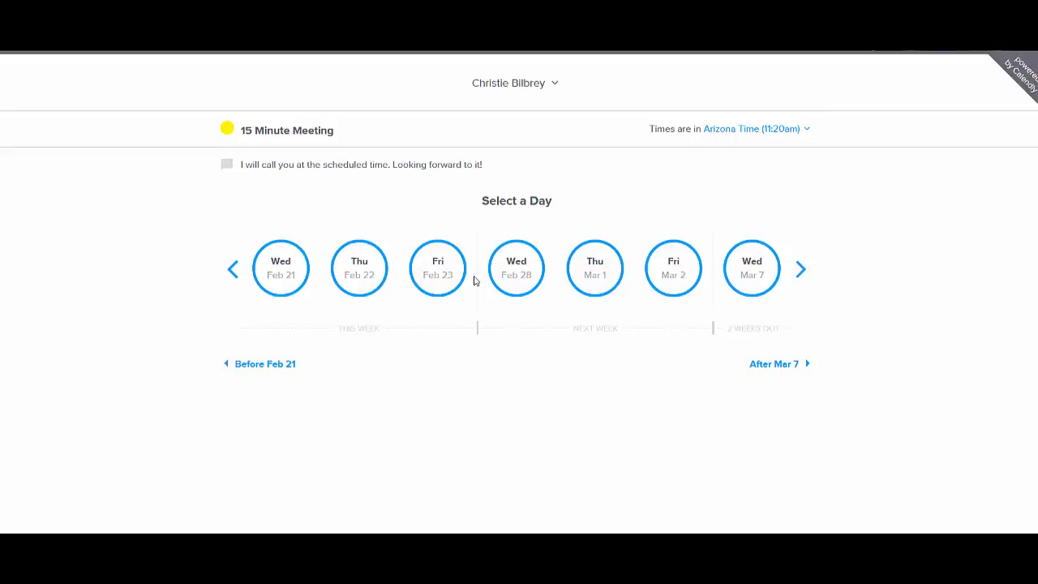
mouse_move(460, 269)
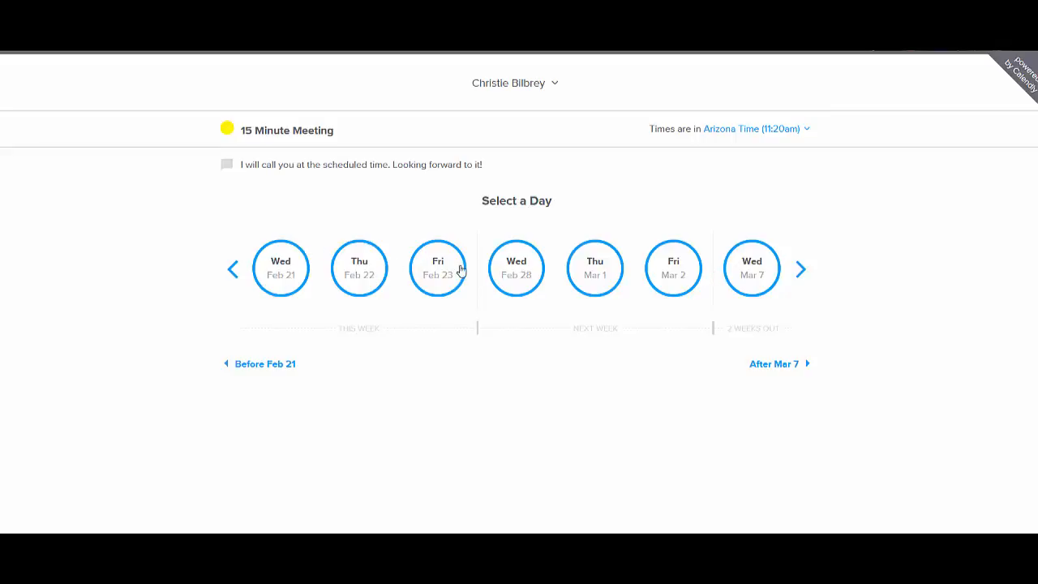
mouse_move(705, 279)
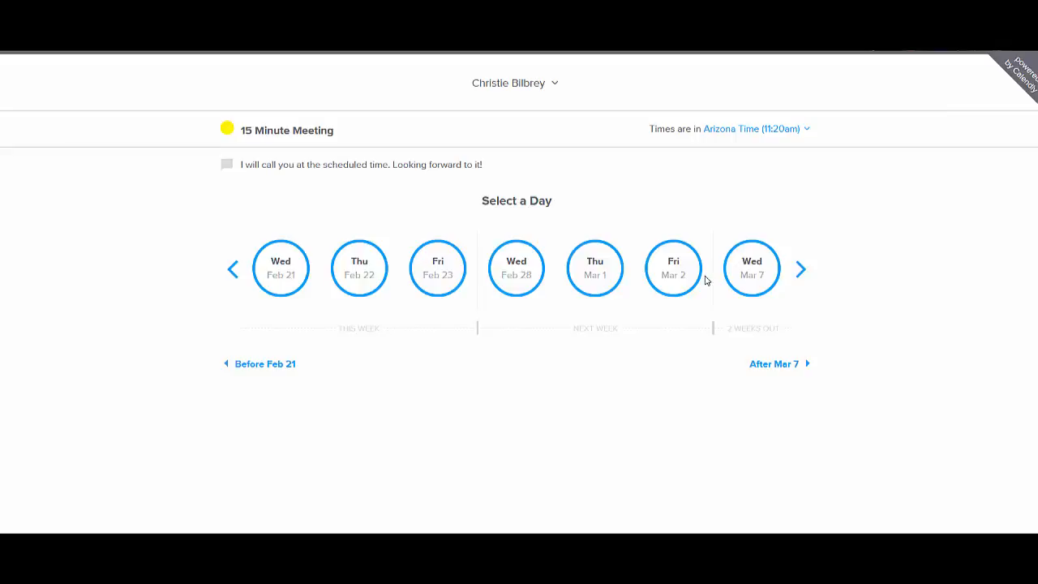
mouse_move(339, 297)
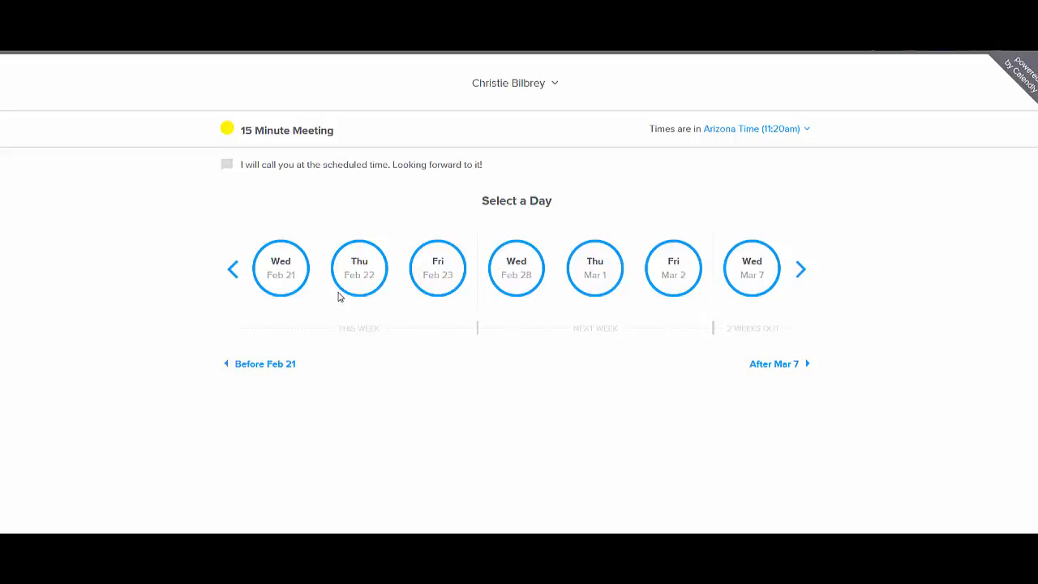
mouse_move(355, 291)
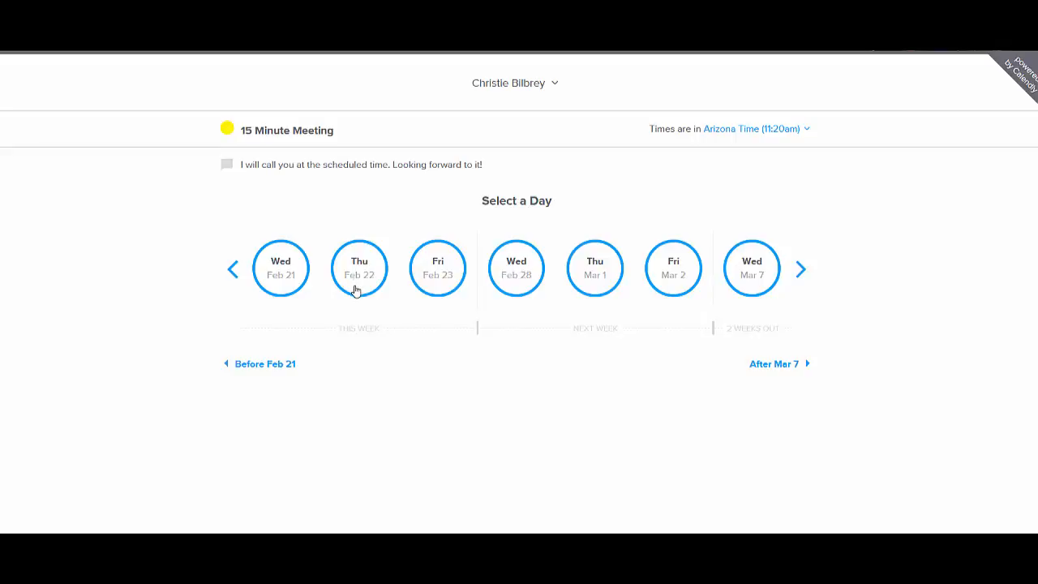
Step: Choose Thursday, February 22 and confirm its 11:00am slot to reach the details form
left_click(358, 269)
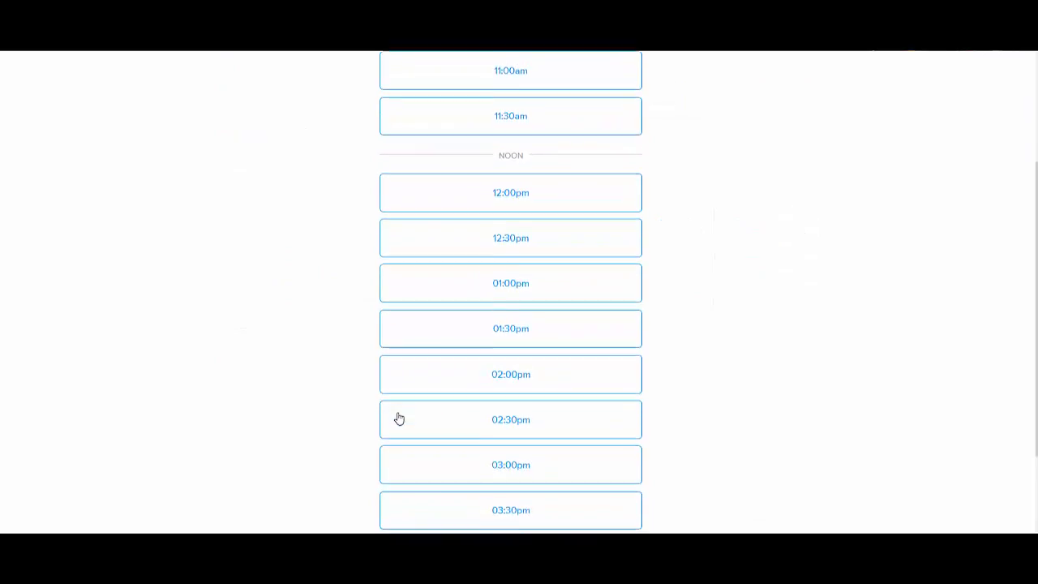
scroll("up", 3)
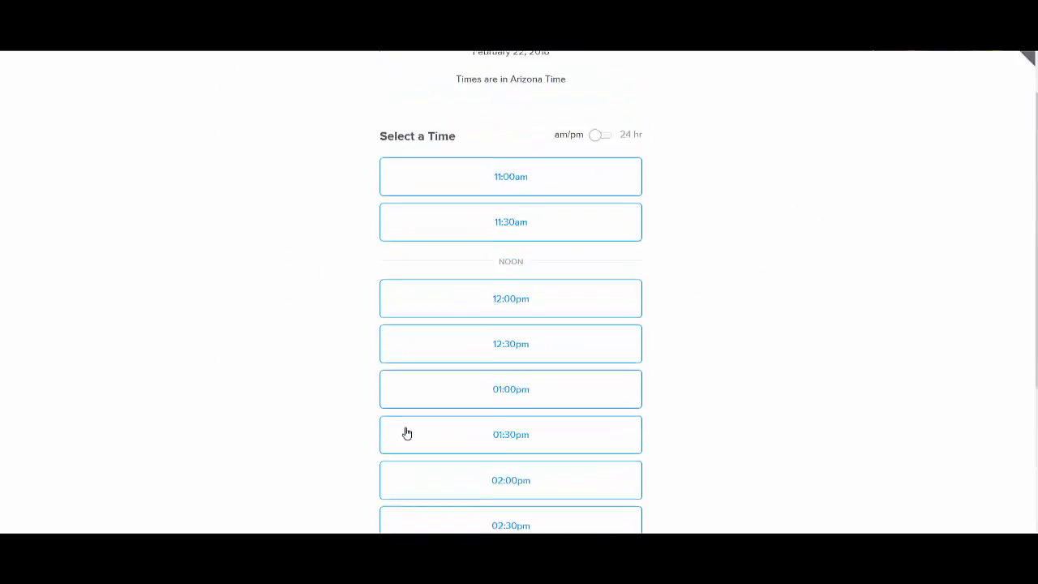
left_click(511, 175)
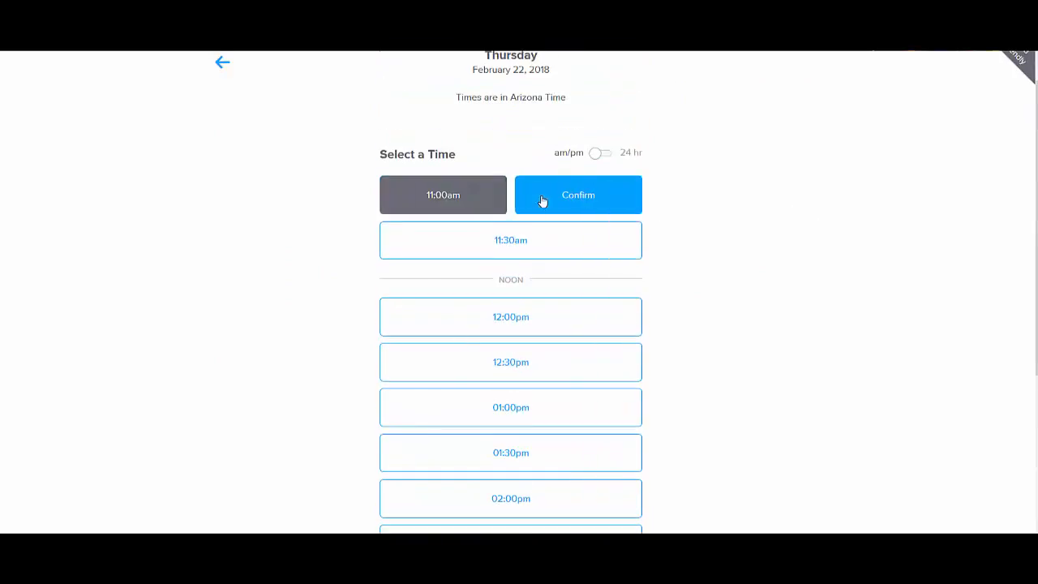
left_click(578, 194)
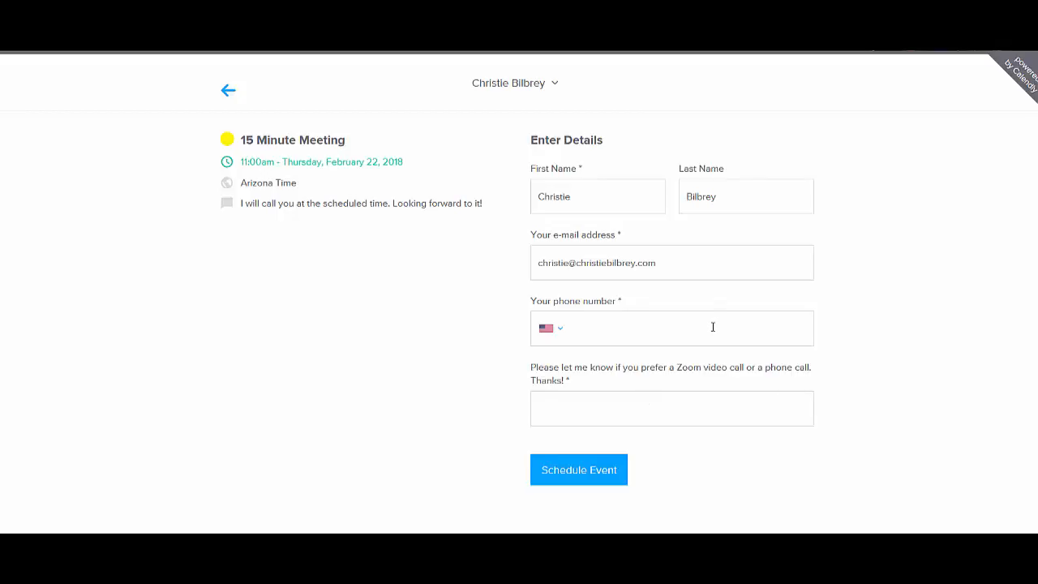
mouse_move(582, 438)
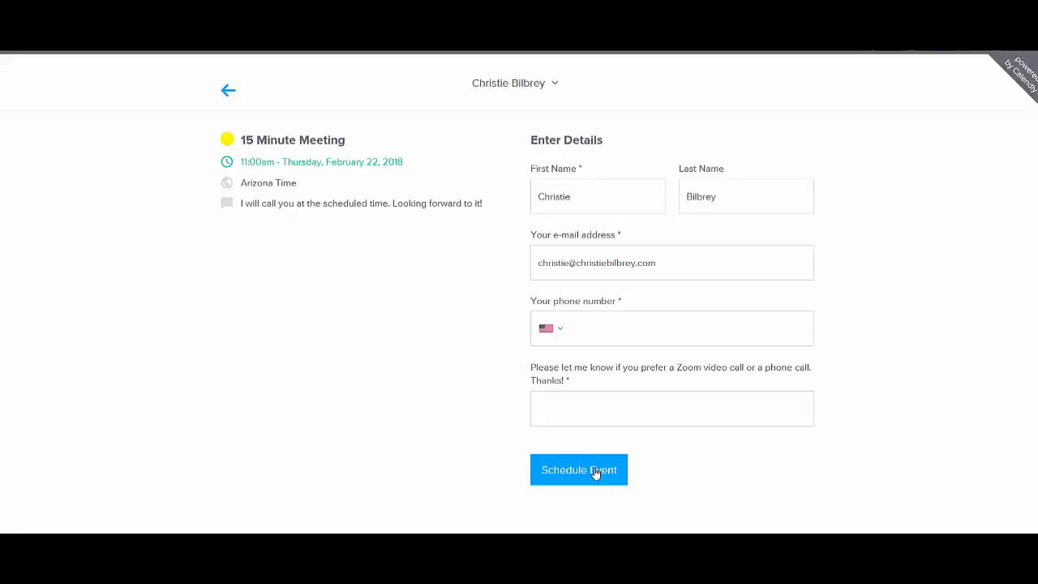
mouse_move(377, 154)
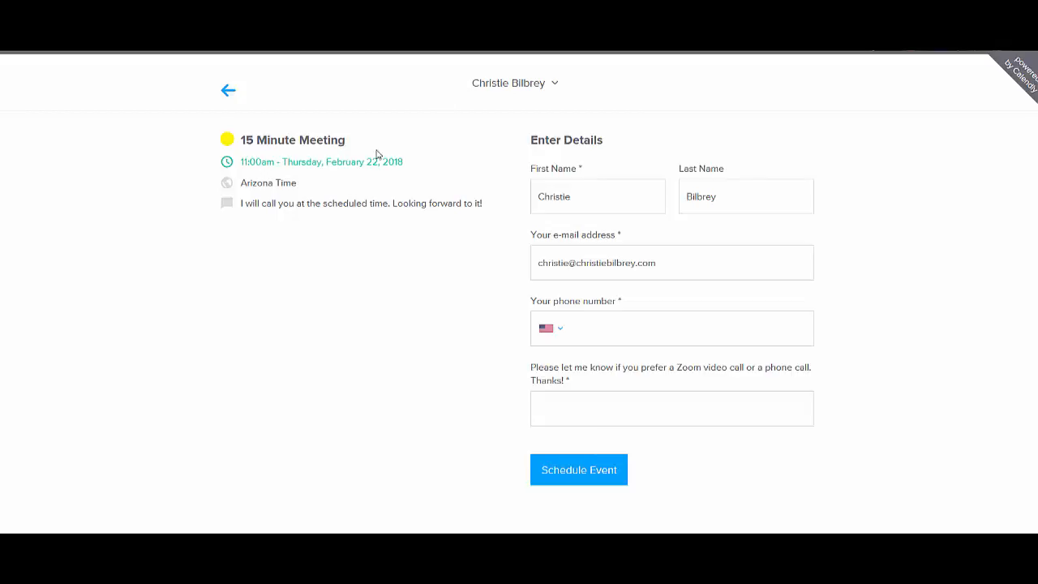
mouse_move(366, 177)
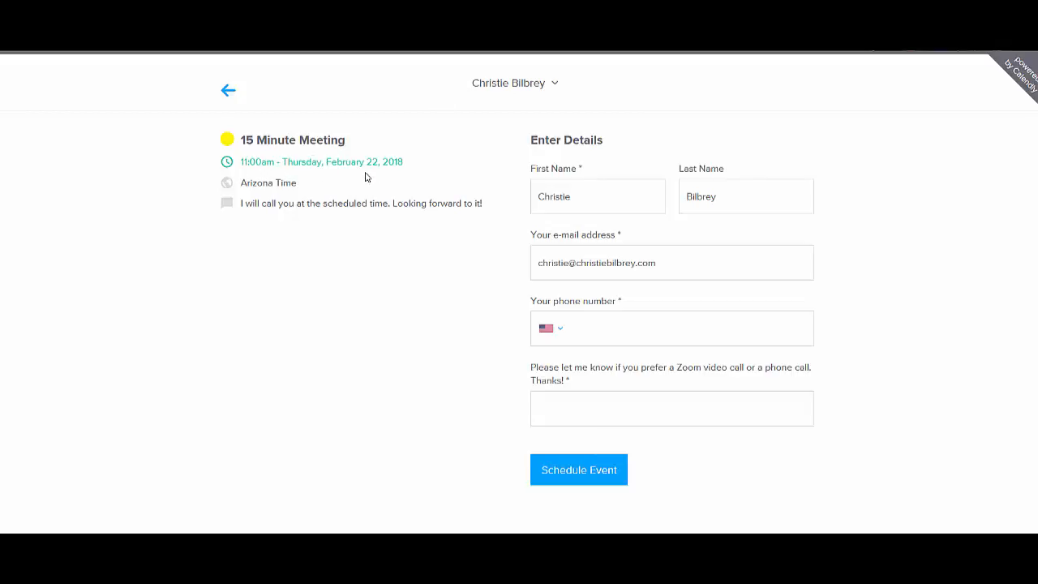
mouse_move(382, 175)
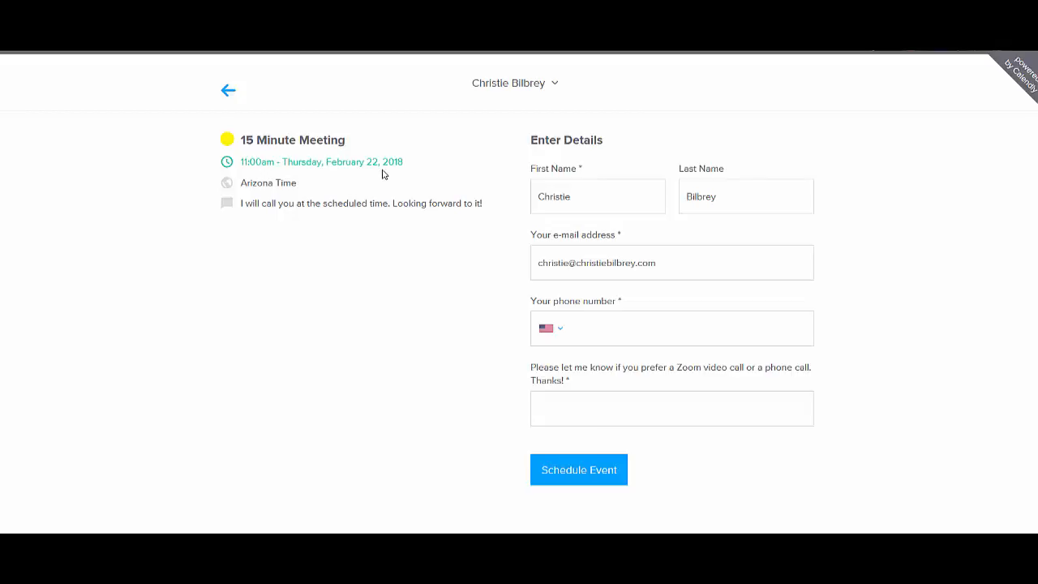
mouse_move(282, 91)
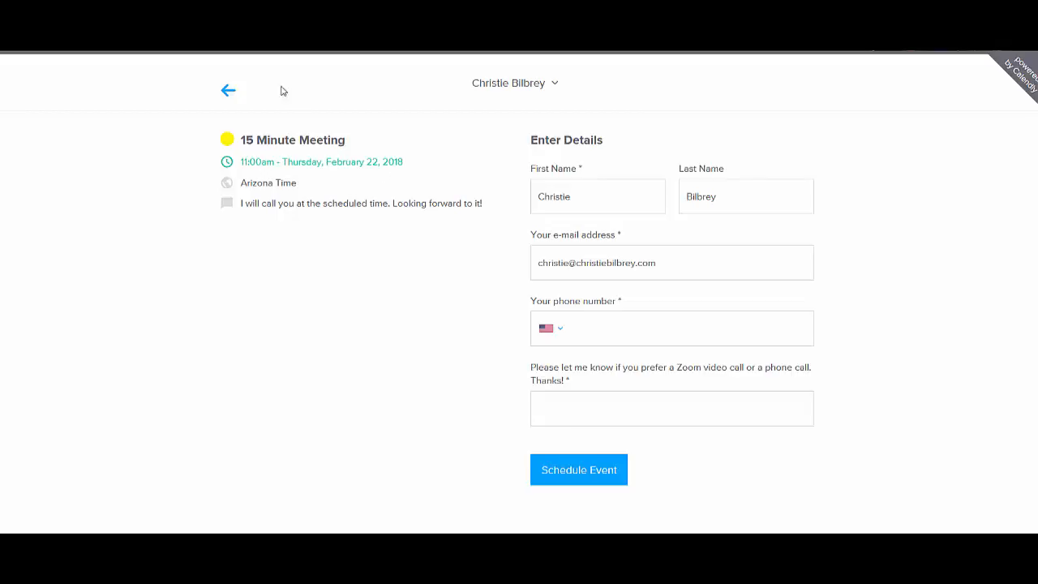
left_click(228, 91)
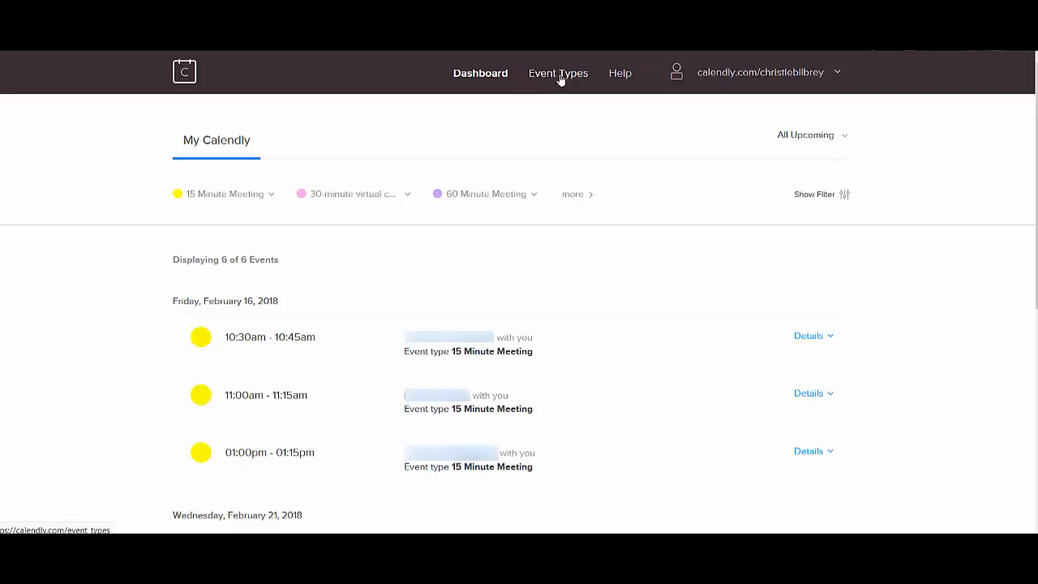
Step: From the dashboard, start editing the 15 Minute Meeting event type via its actions dropdown
left_click(266, 194)
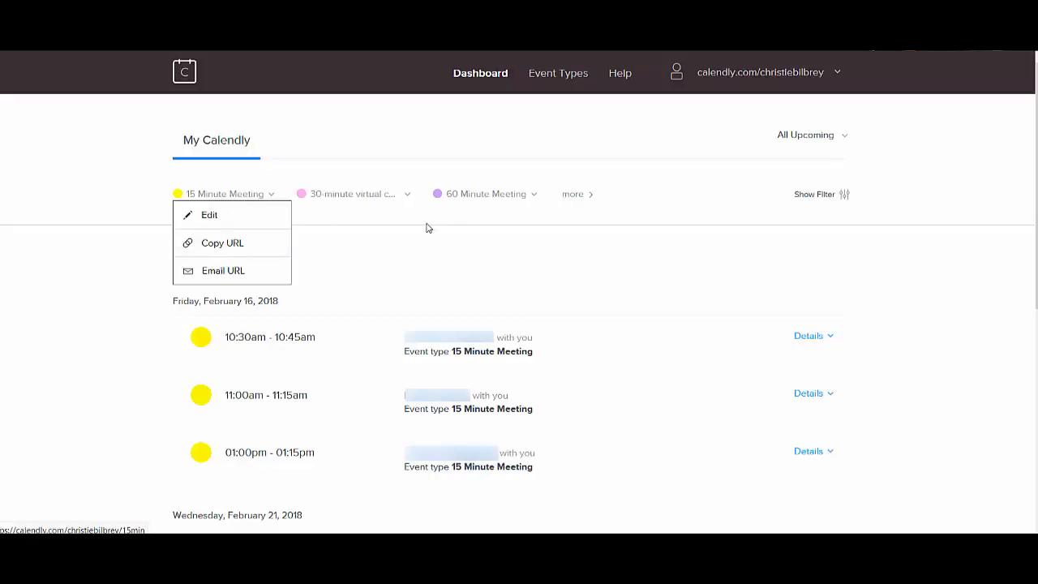
mouse_move(457, 222)
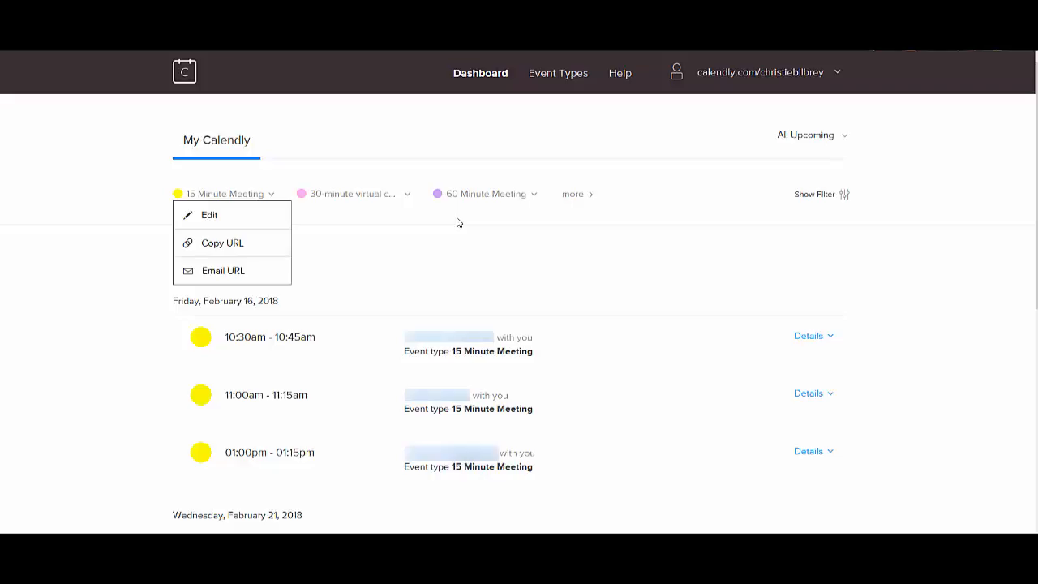
mouse_move(209, 215)
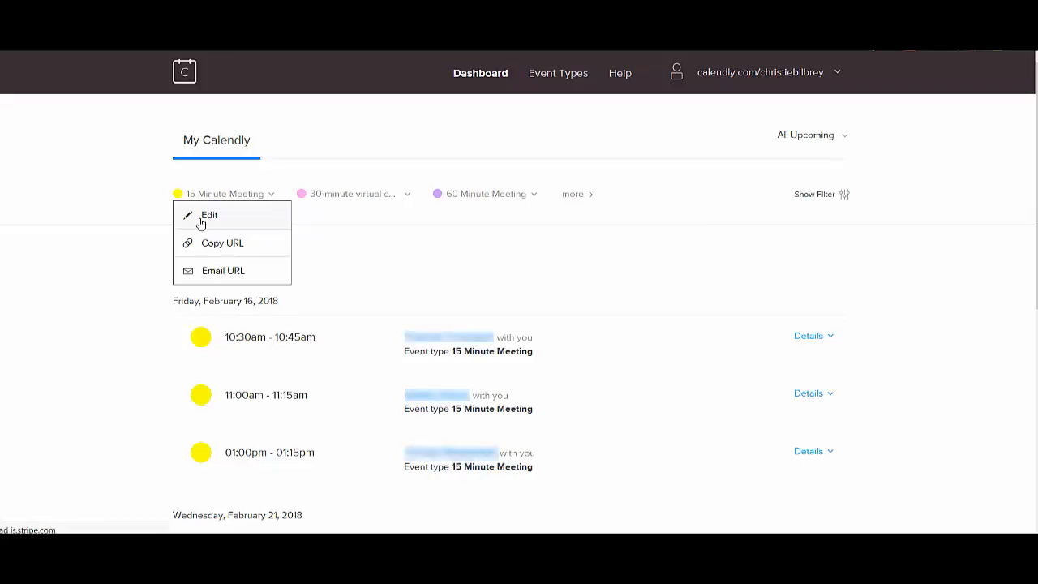
left_click(209, 214)
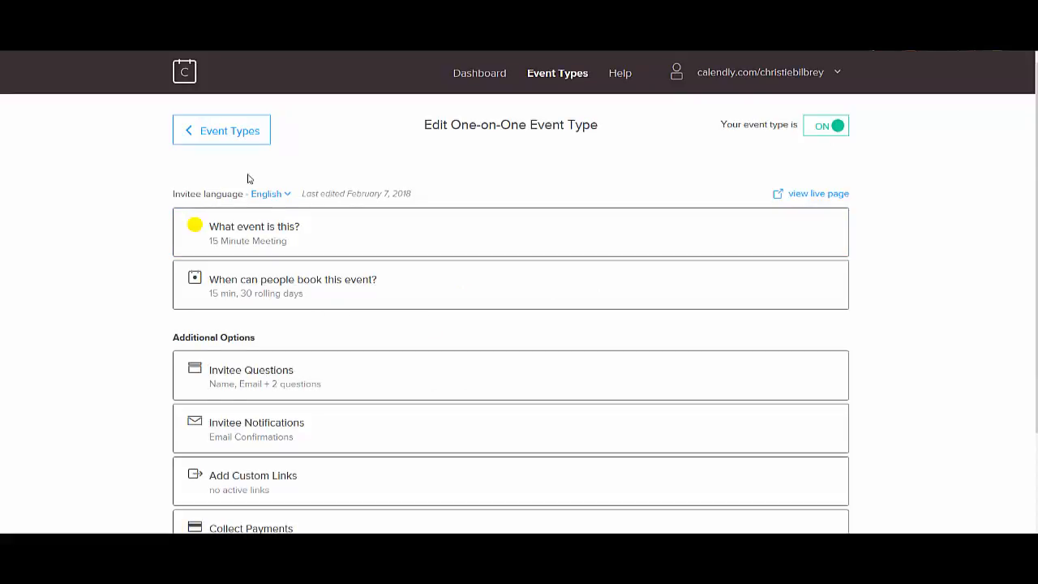
mouse_move(256, 243)
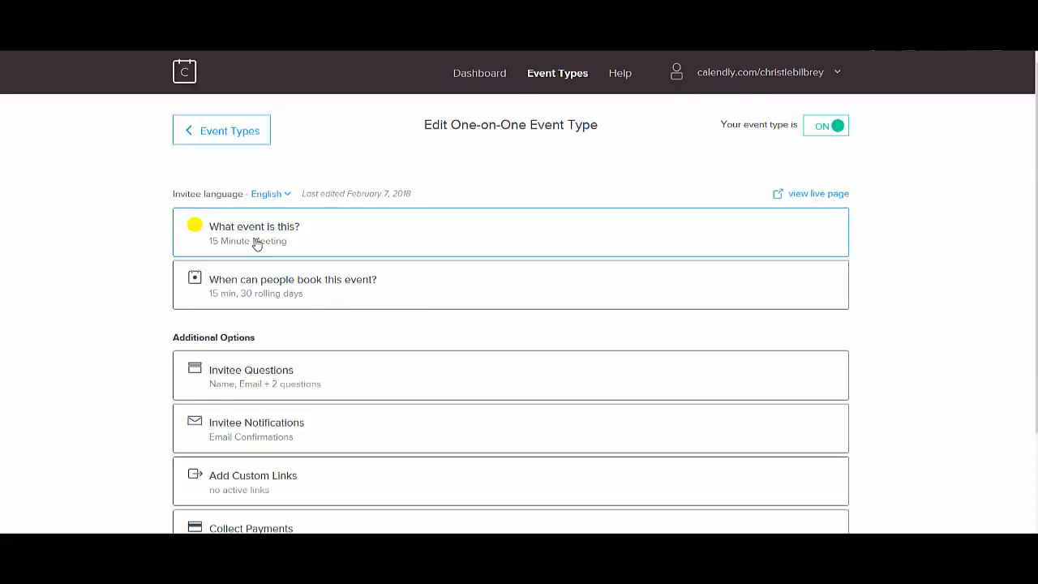
Step: Expand the 'What event is this?' section with the event name, location and description
left_click(253, 233)
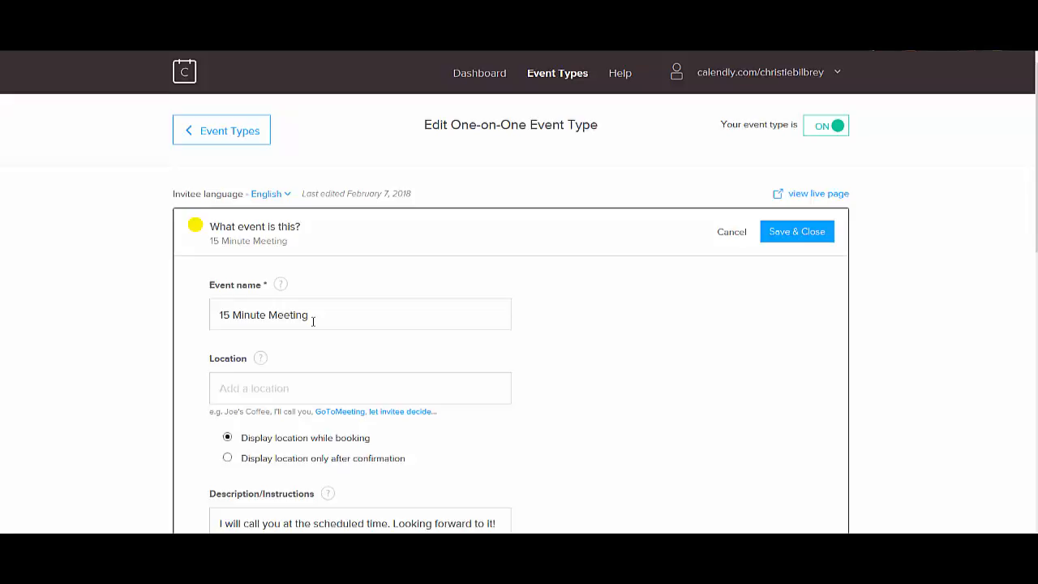
Step: Review and save the name, description, 15min link and yellow colour, then expand the booking-time section
scroll("down", 3)
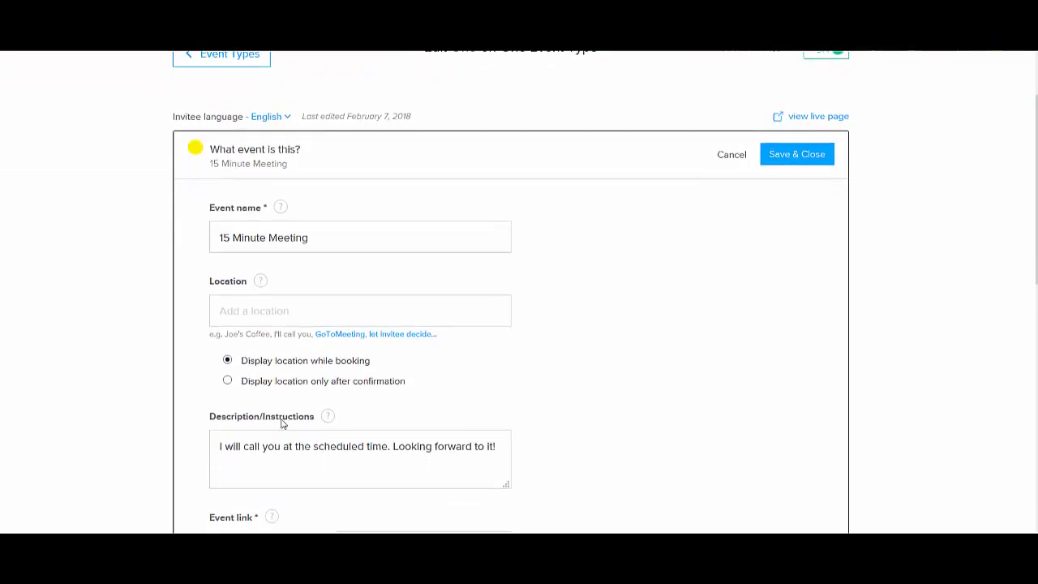
scroll("down", 3)
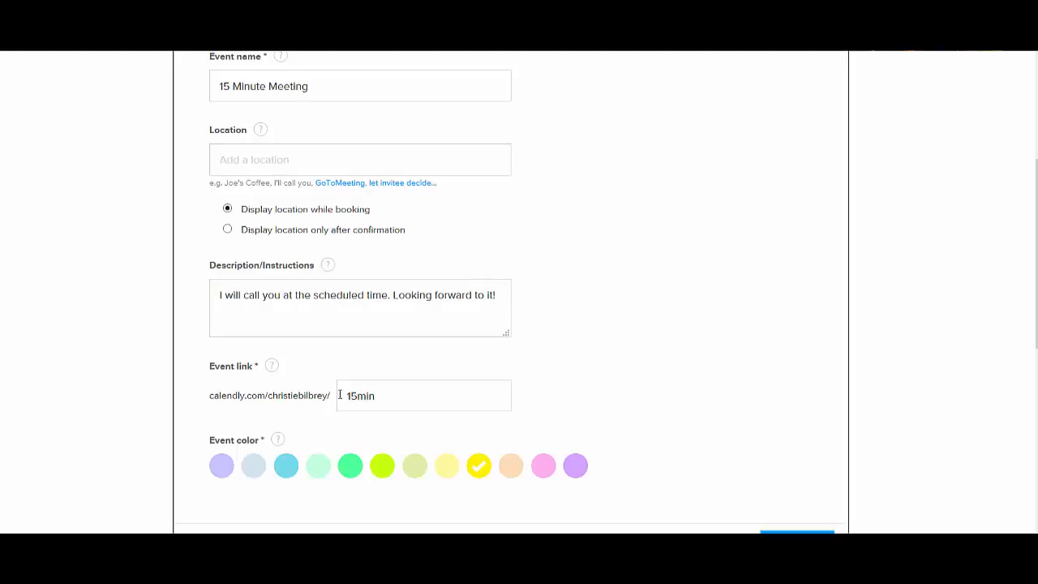
mouse_move(384, 396)
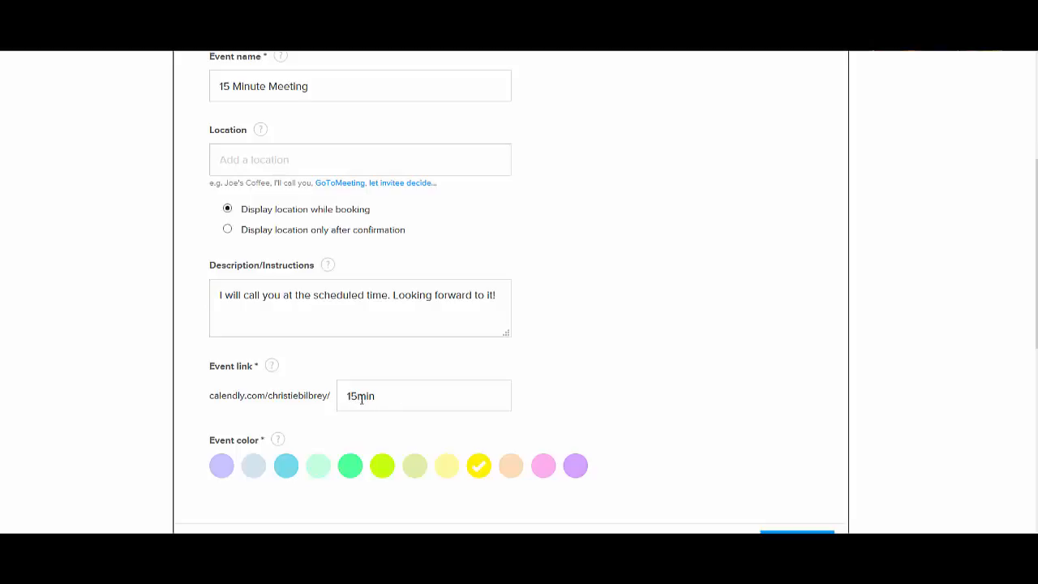
scroll("down", 3)
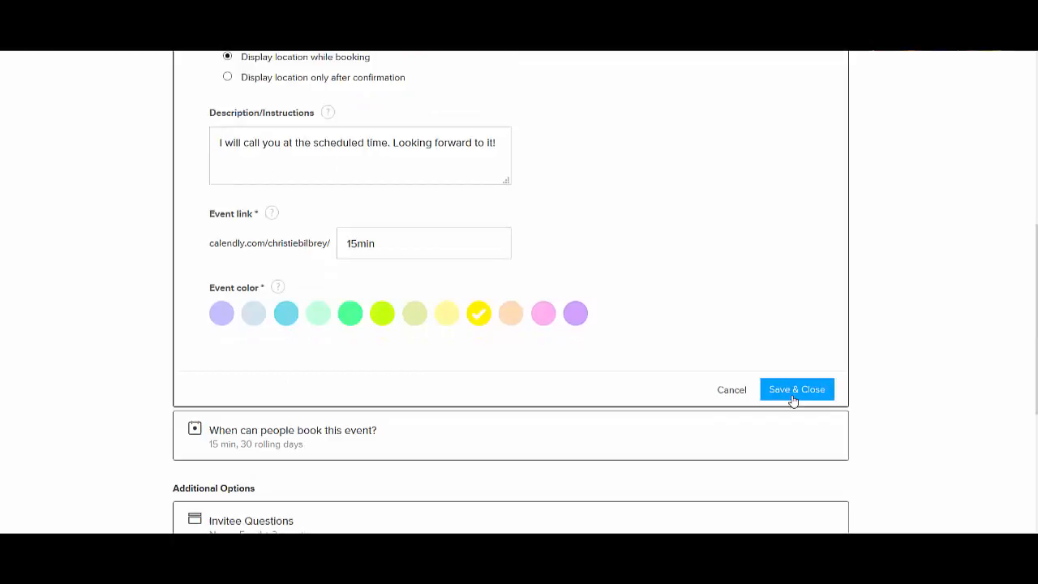
left_click(796, 389)
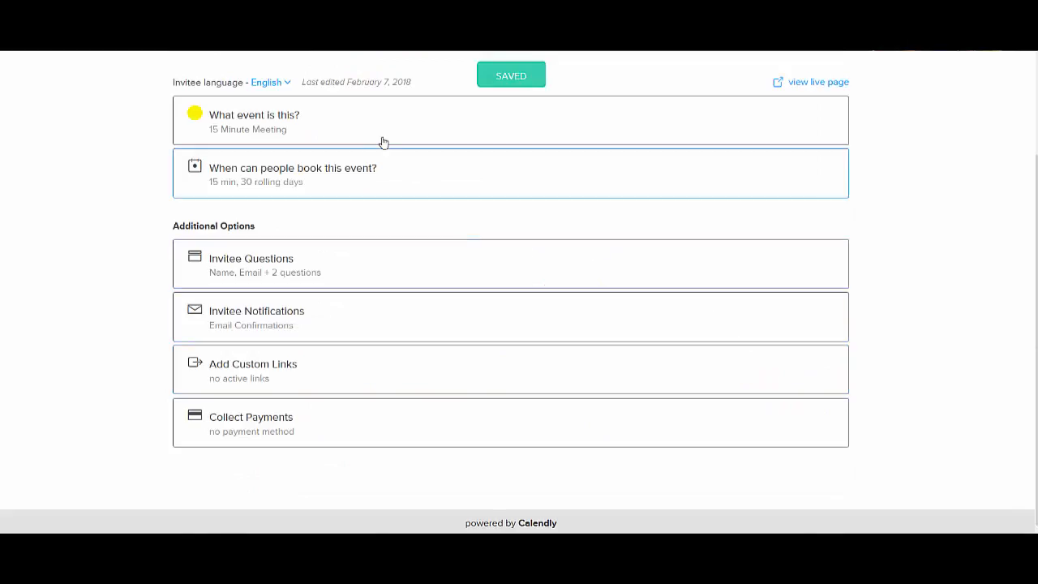
mouse_move(286, 219)
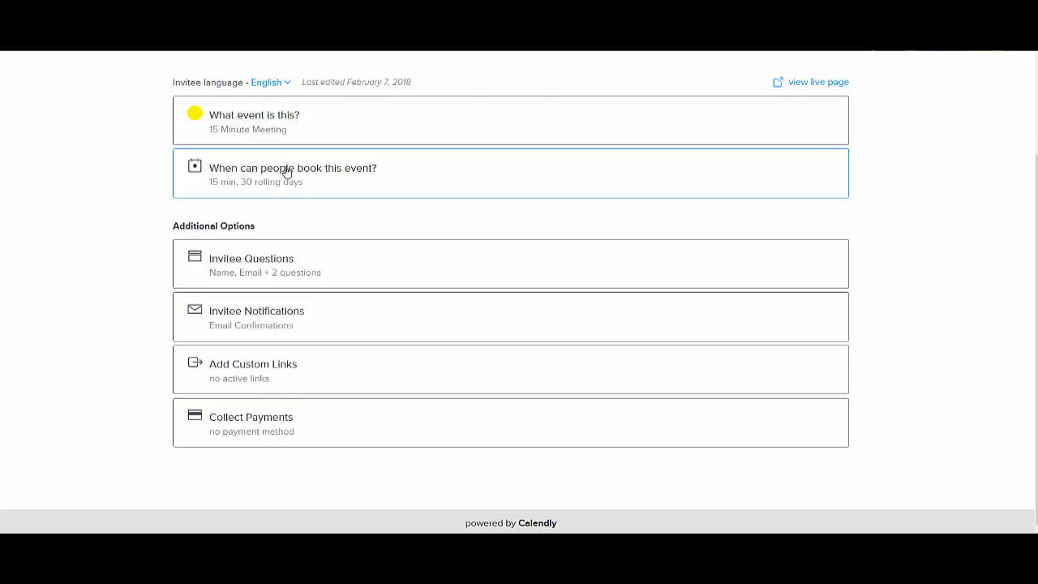
left_click(292, 173)
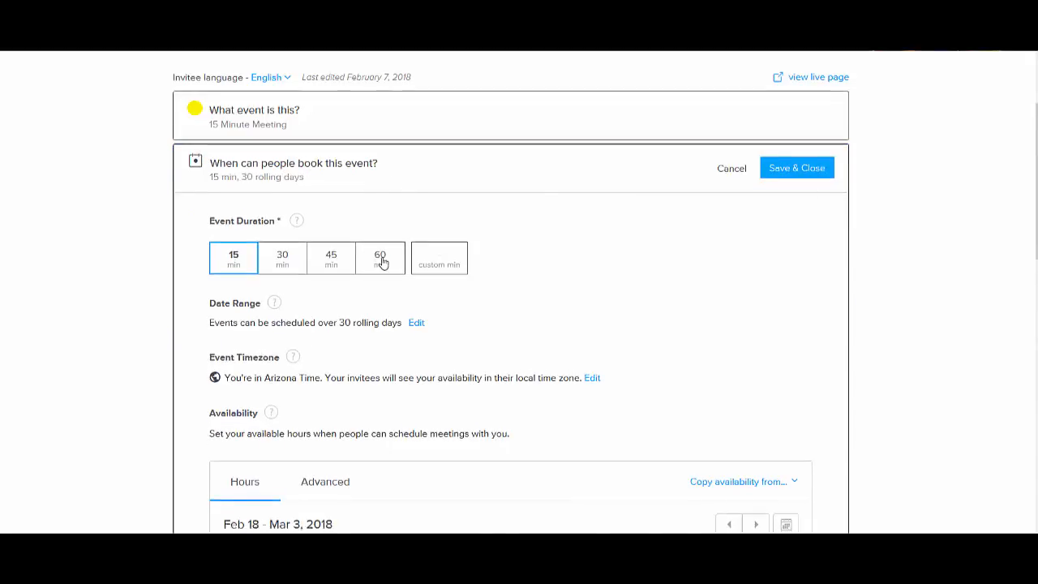
Step: Reopen the Date Range setting and apply it unchanged at 30 rolling days
scroll("down", 3)
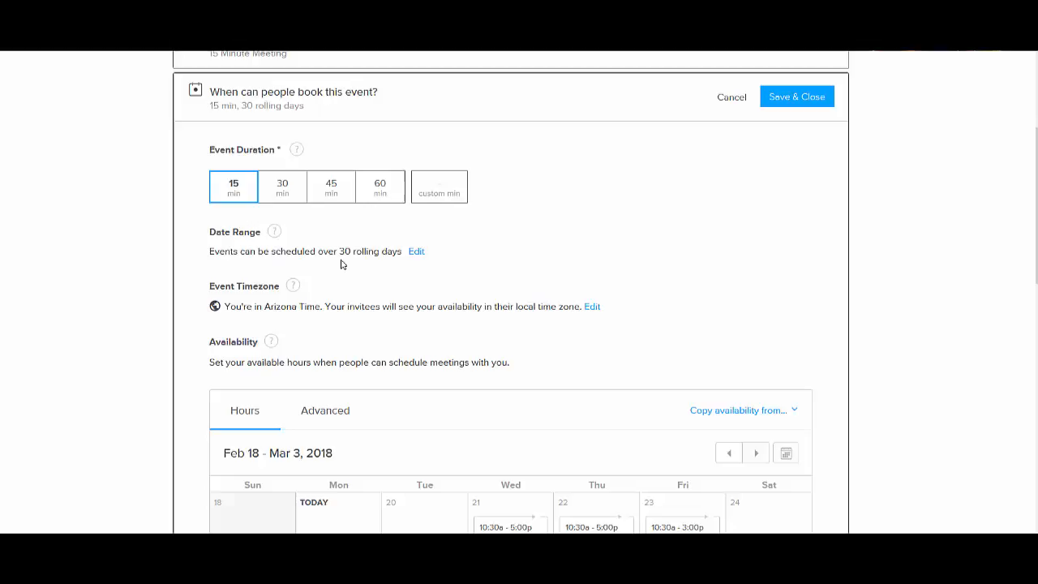
mouse_move(402, 259)
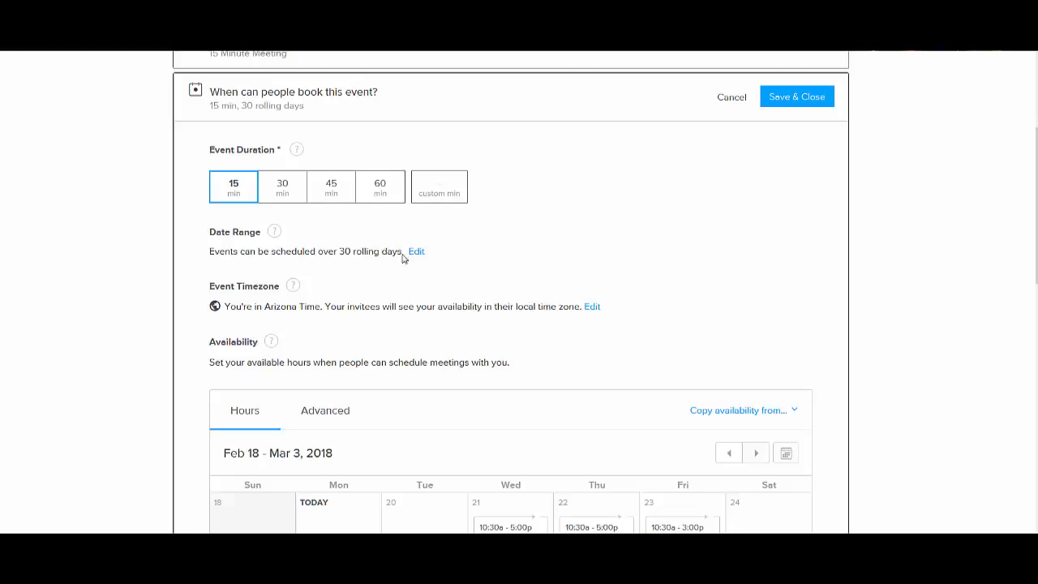
left_click(415, 252)
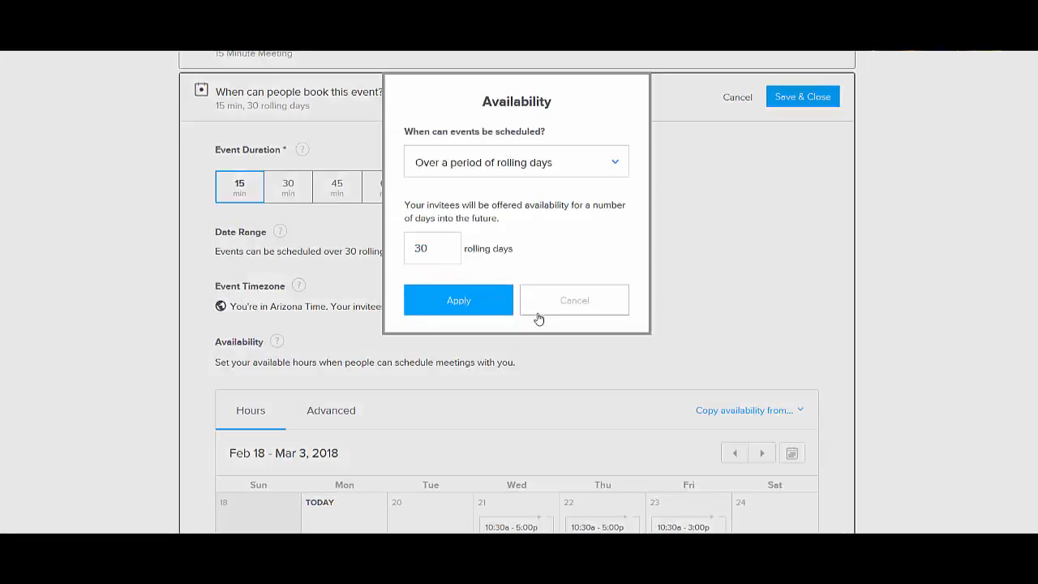
mouse_move(486, 300)
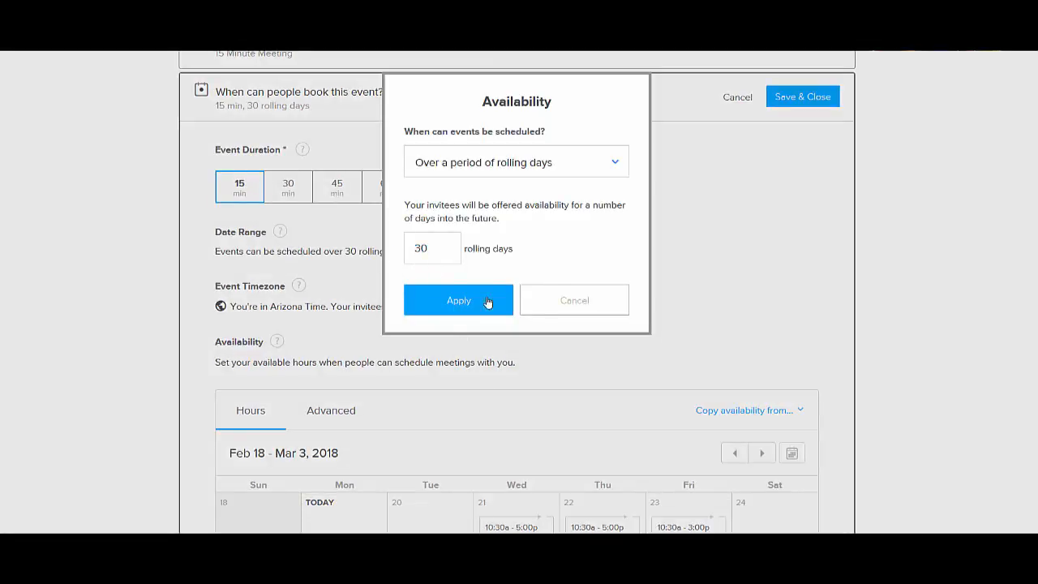
left_click(457, 300)
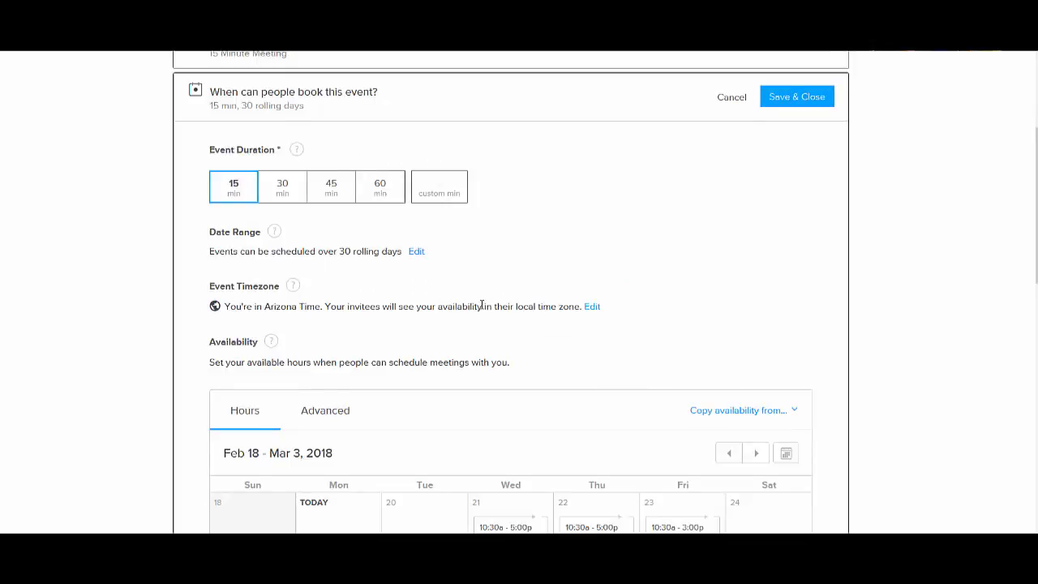
scroll("down", 3)
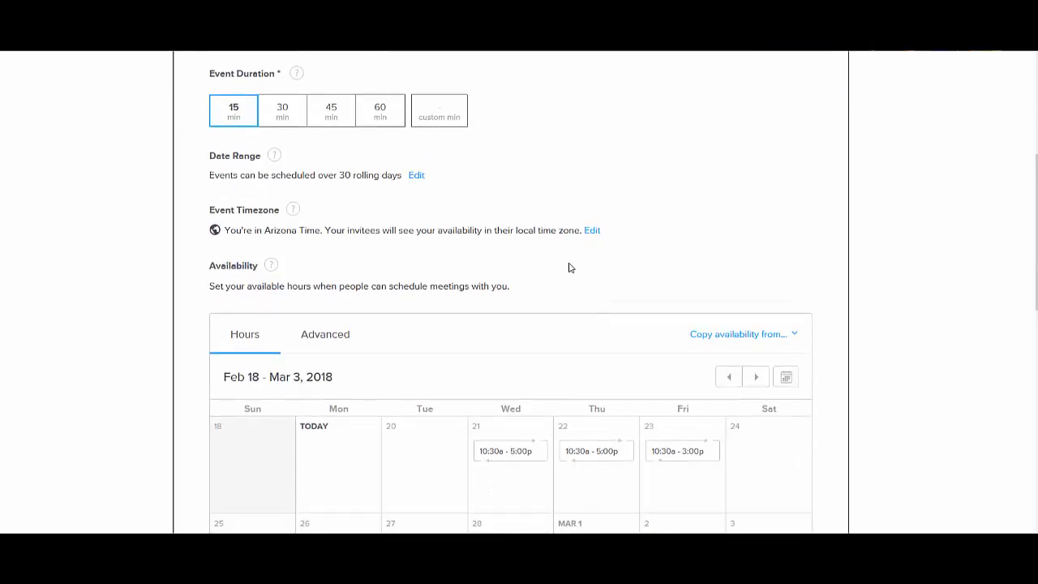
scroll("down", 3)
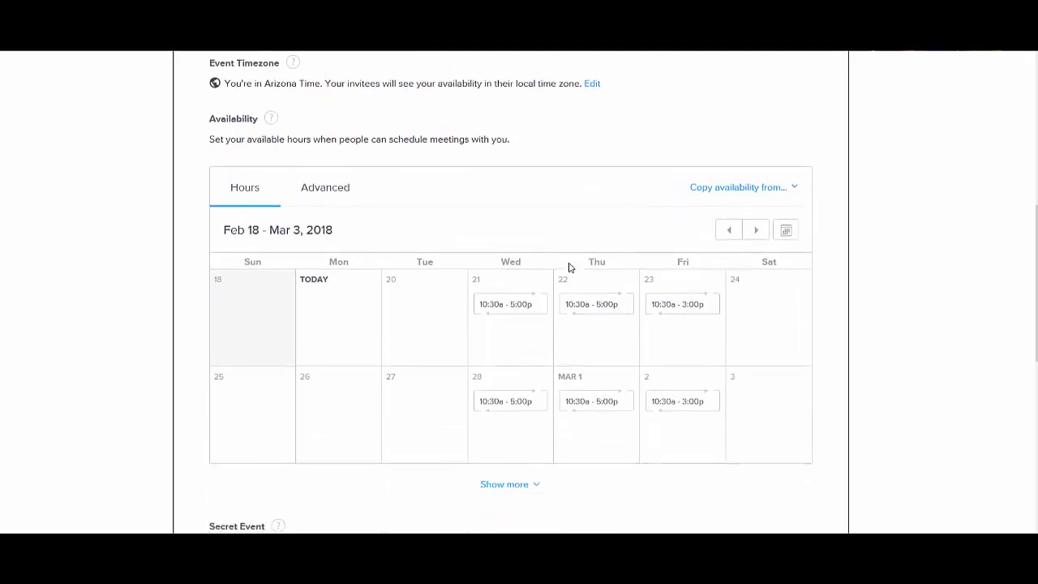
left_click(425, 311)
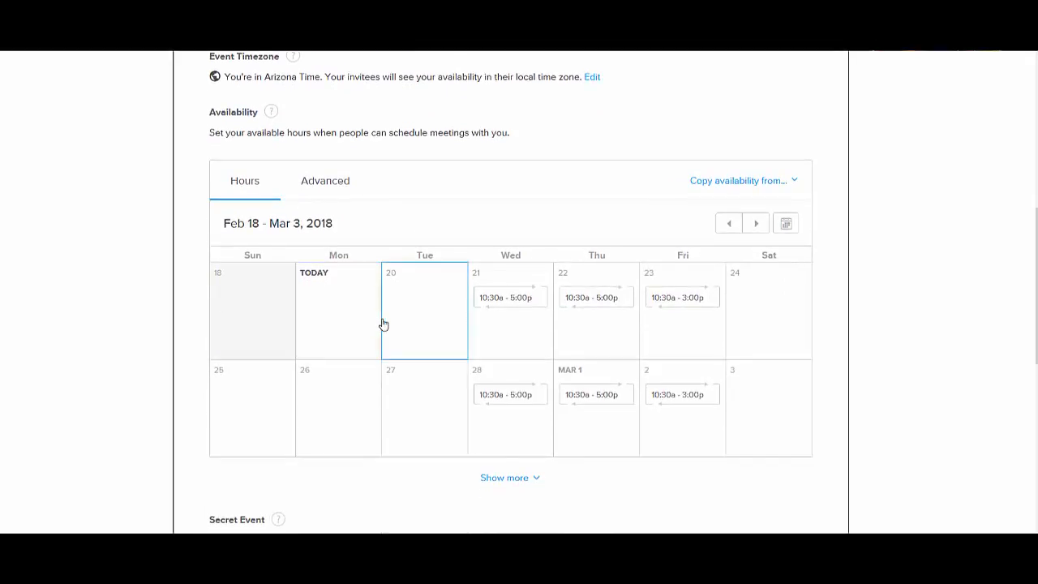
scroll("down", 3)
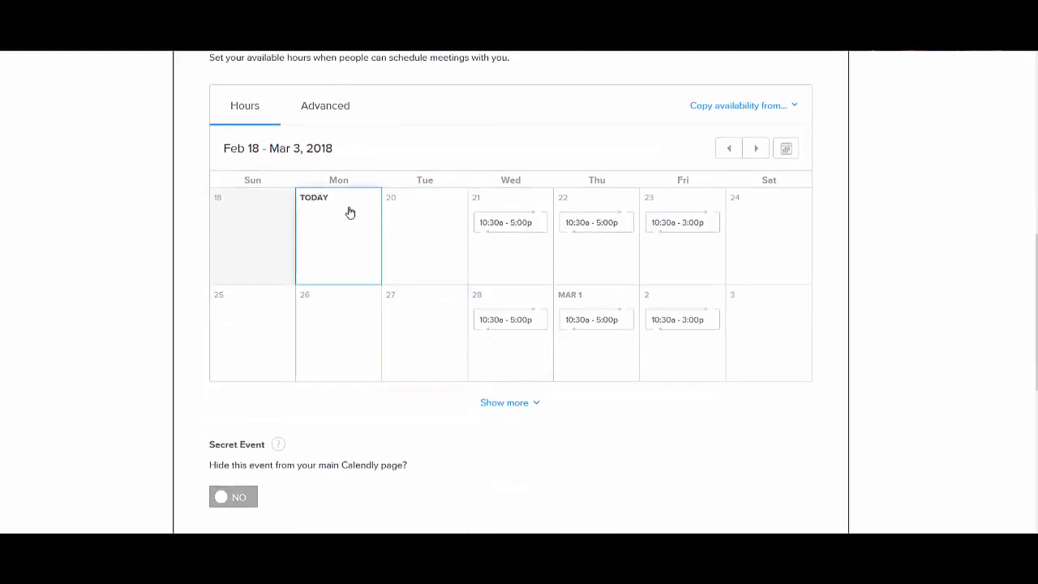
left_click(406, 313)
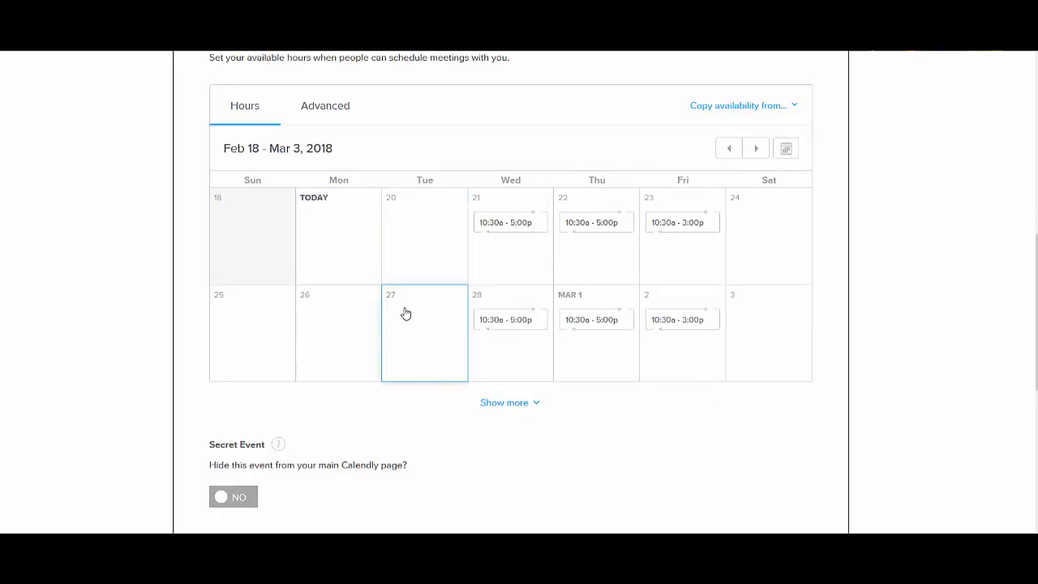
left_click(511, 220)
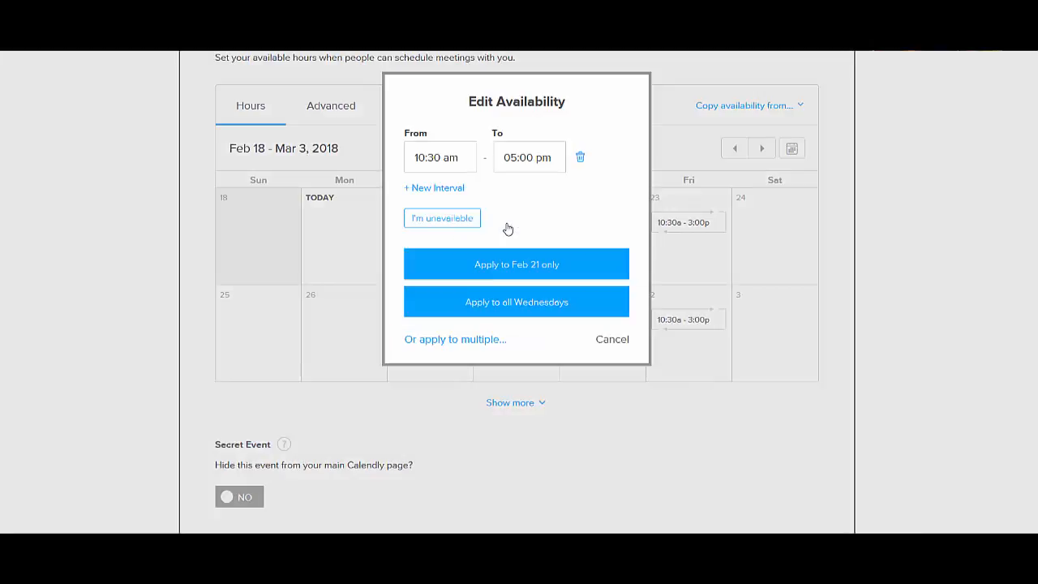
mouse_move(592, 175)
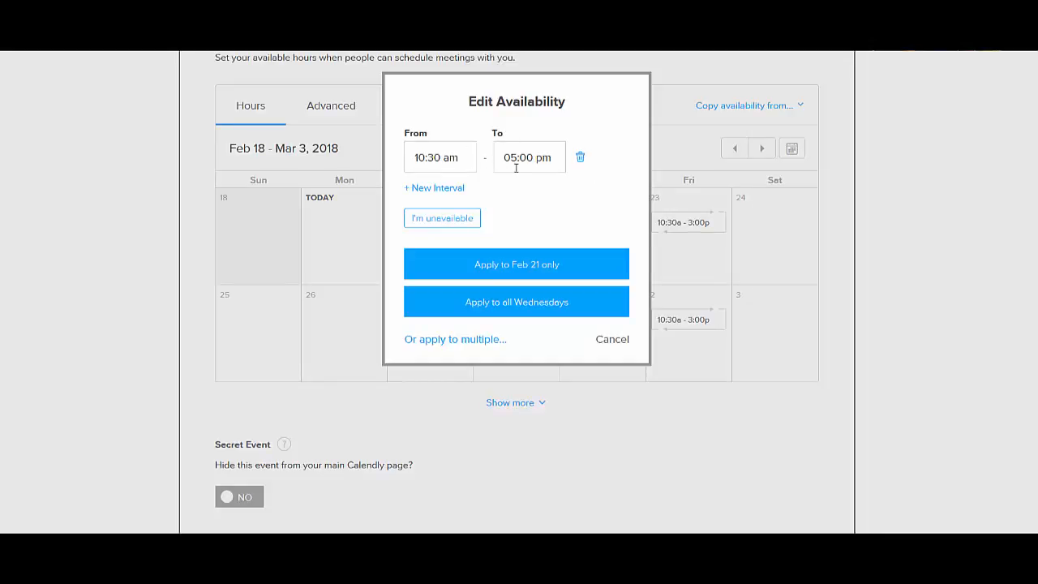
mouse_move(515, 185)
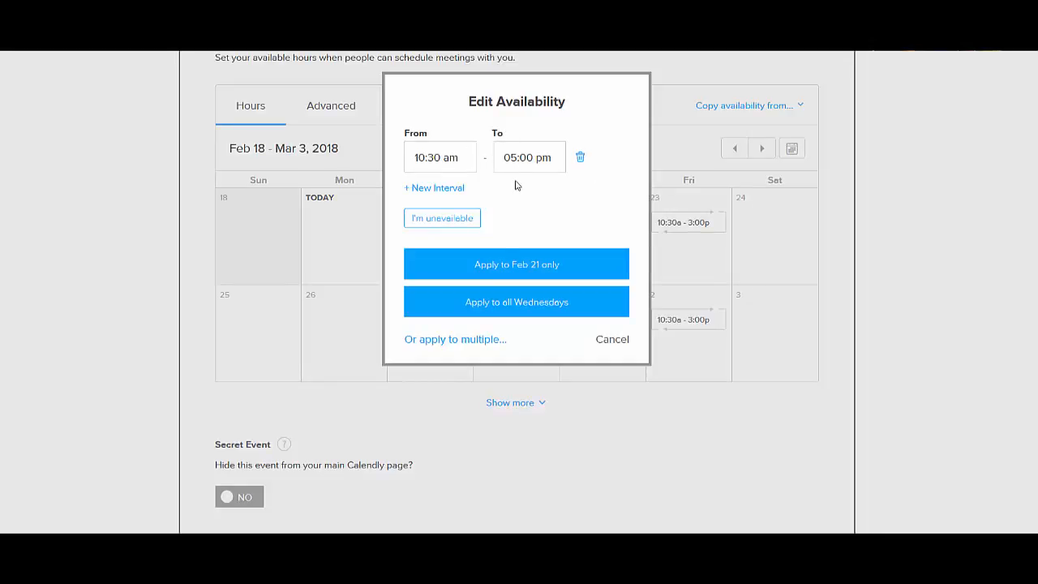
mouse_move(498, 297)
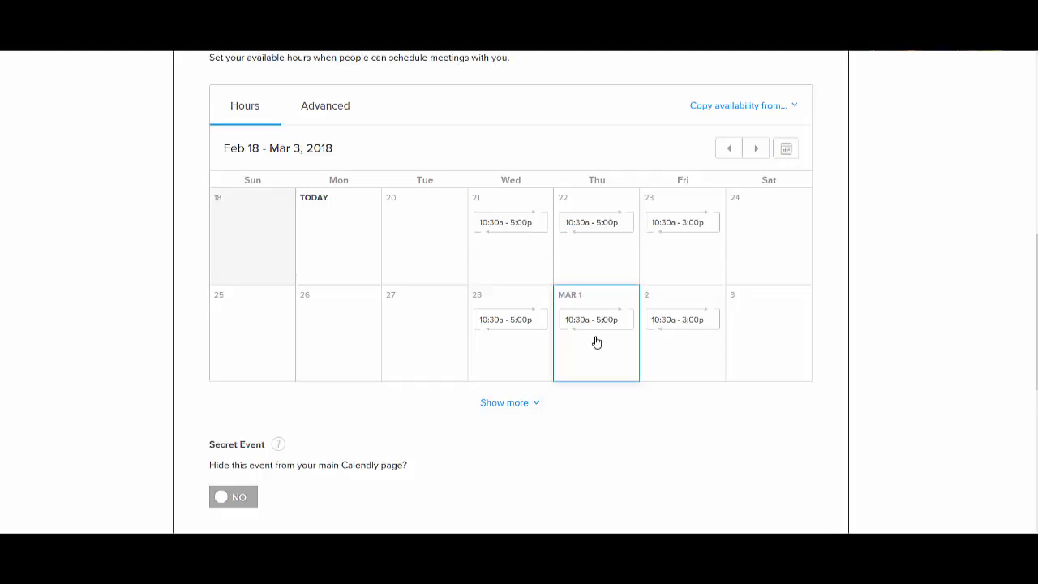
scroll("down", 3)
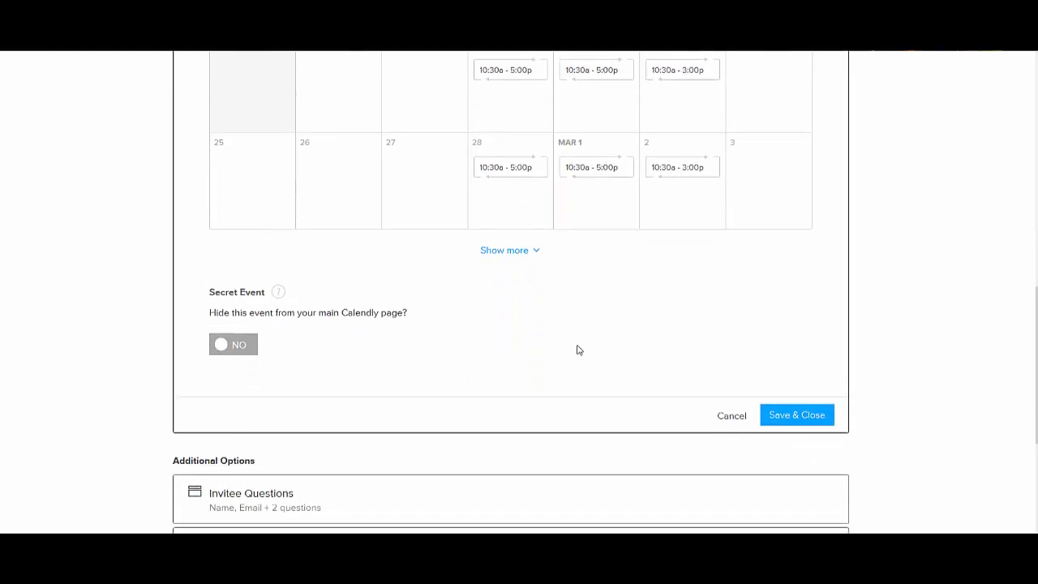
Step: Save the booking-time settings and review the invitee name, email and existing questions
left_click(796, 415)
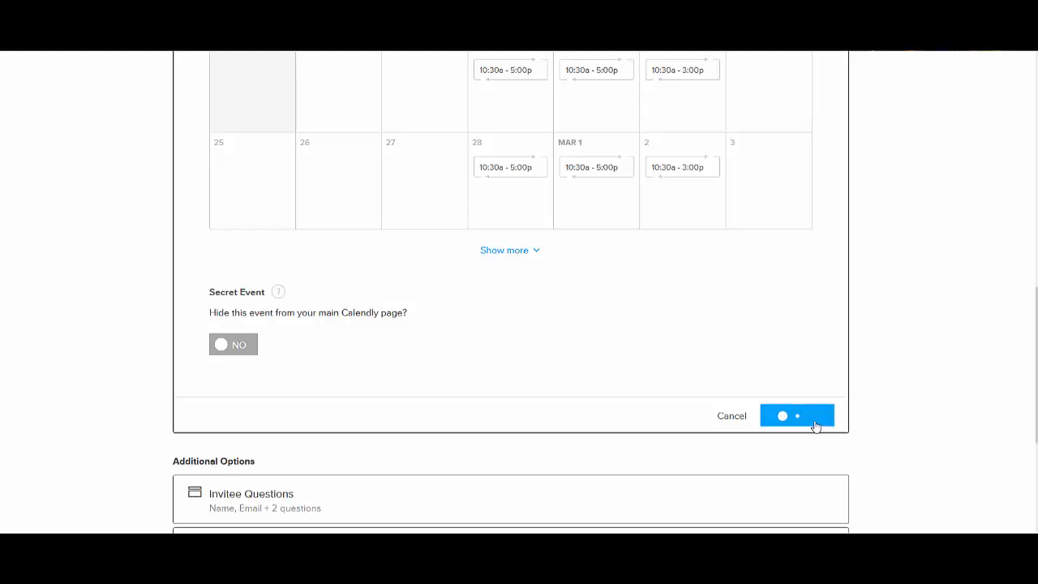
left_click(796, 415)
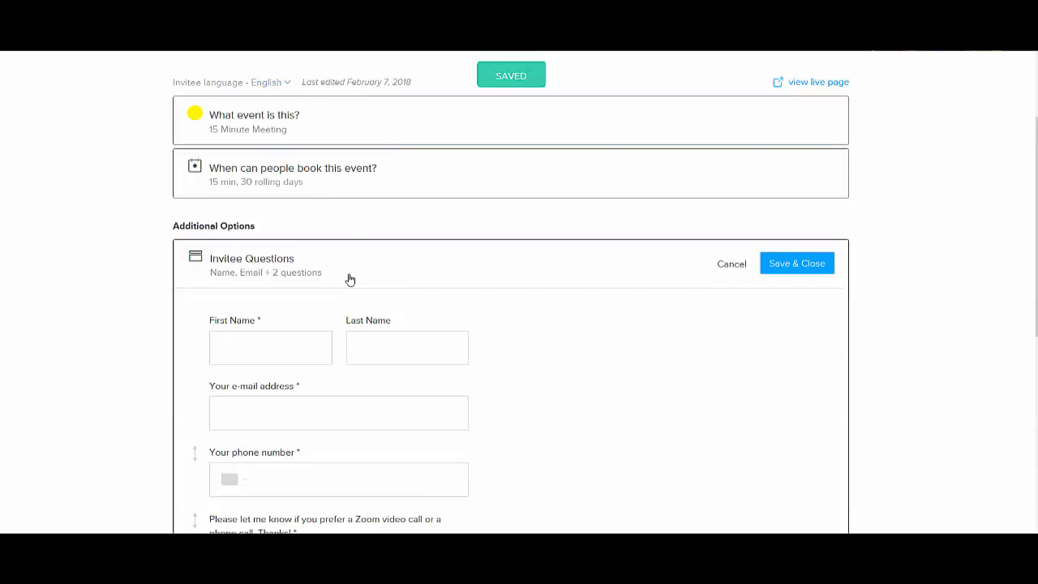
scroll("down", 3)
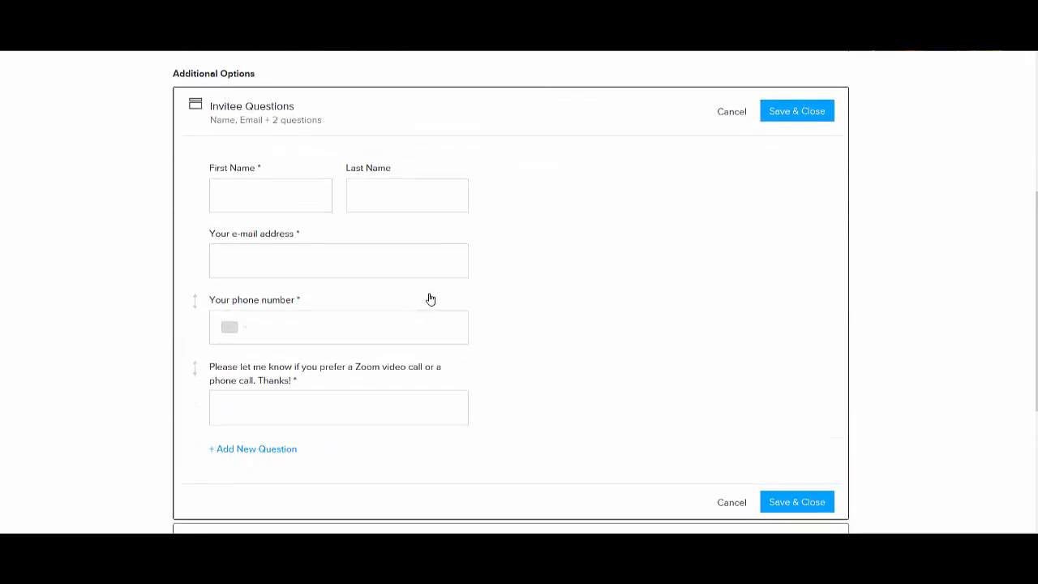
mouse_move(262, 178)
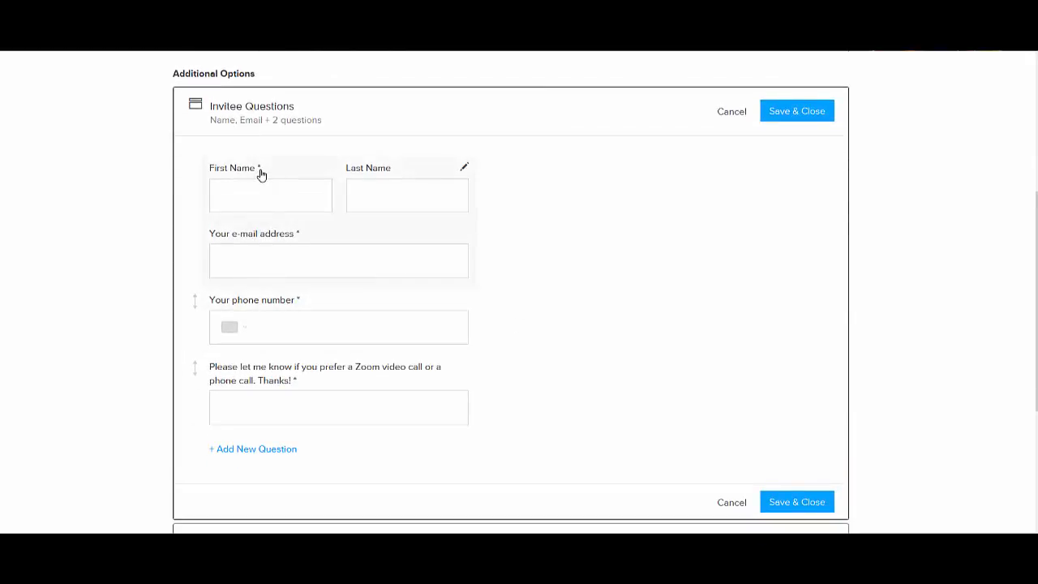
mouse_move(410, 202)
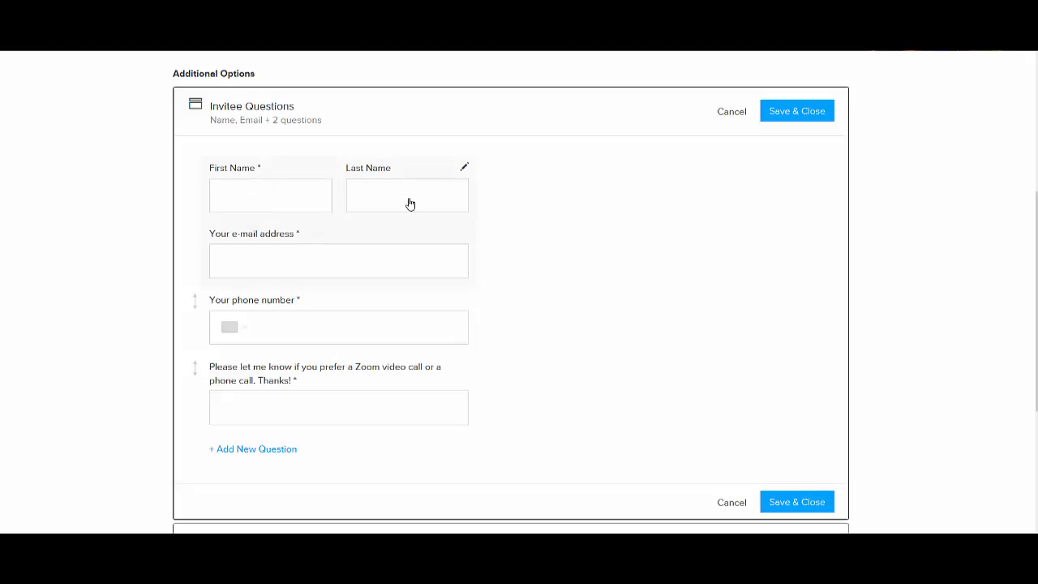
mouse_move(285, 330)
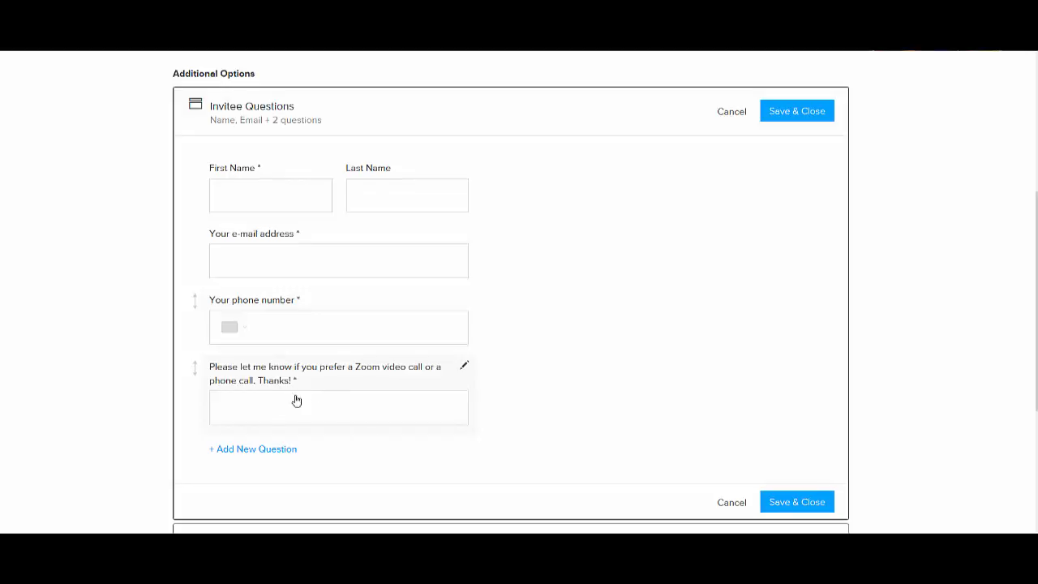
mouse_move(402, 389)
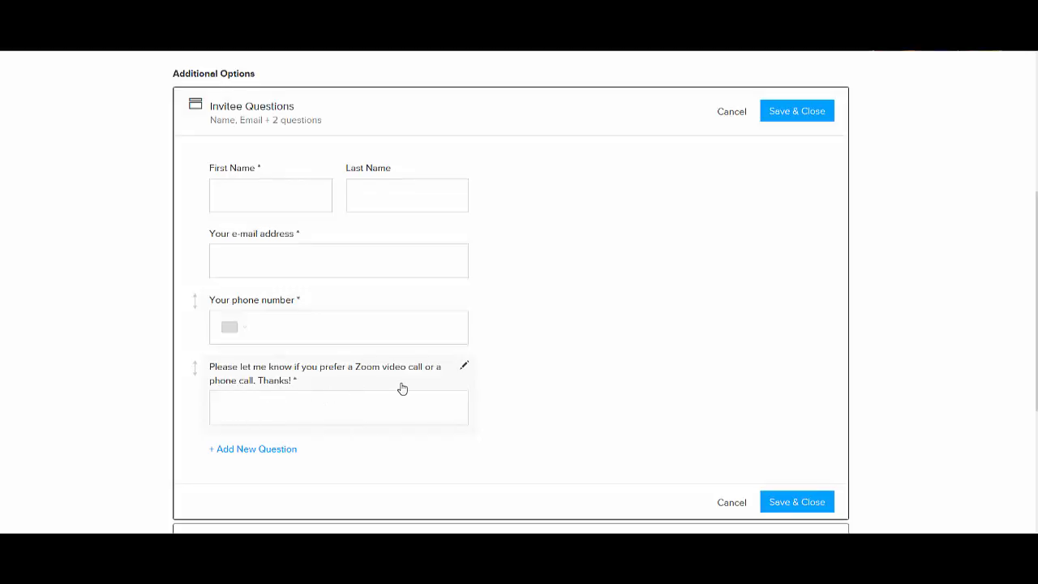
mouse_move(443, 181)
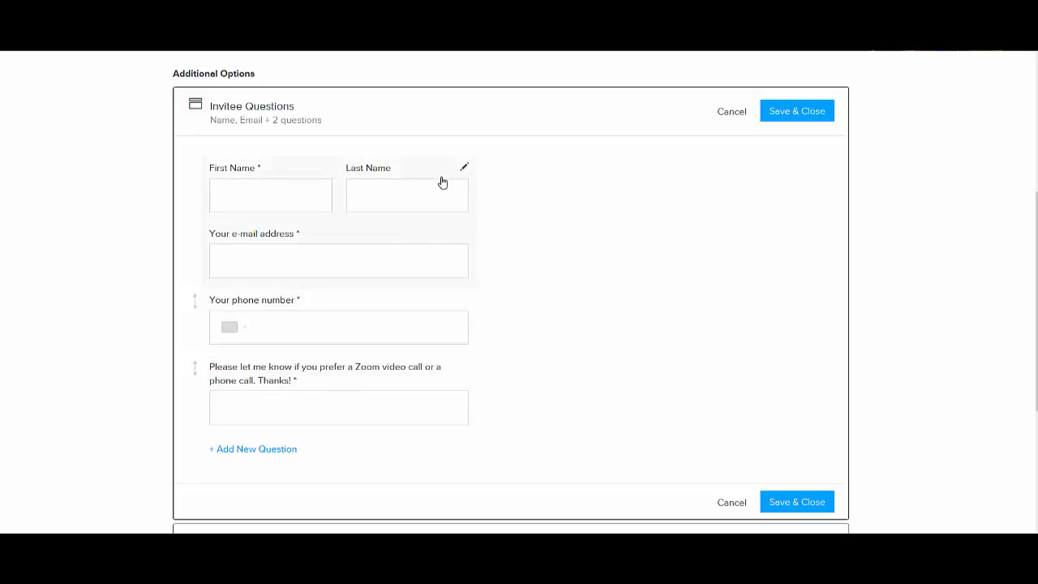
left_click(464, 166)
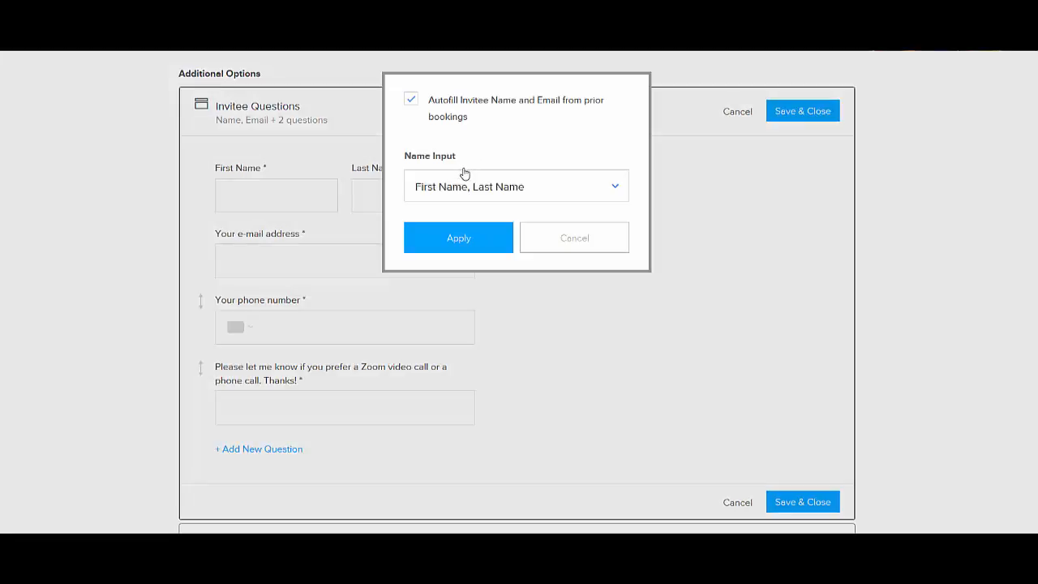
mouse_move(587, 348)
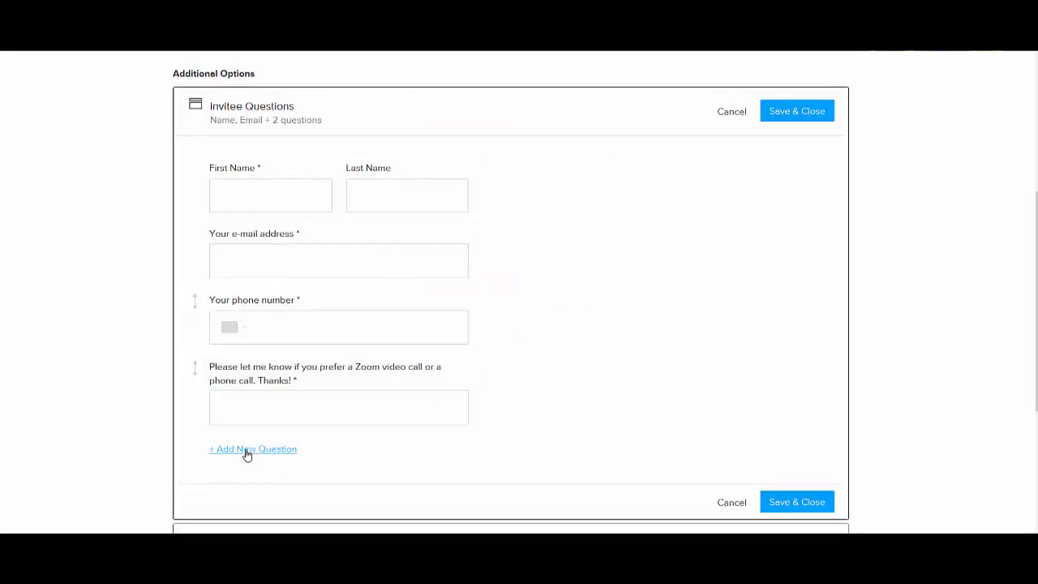
Step: Discard a blank new question and save the invitee questions unchanged
left_click(253, 448)
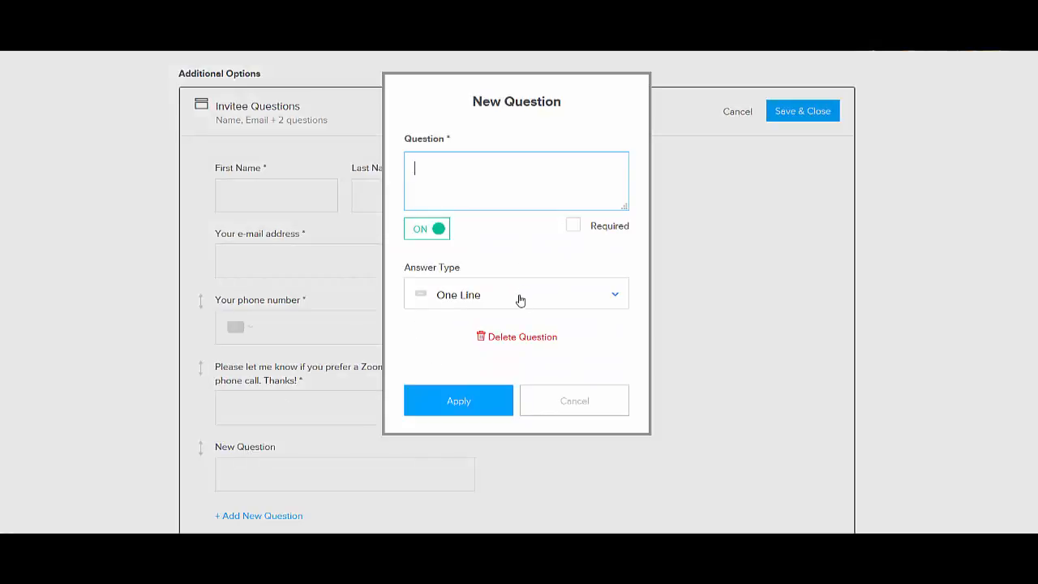
left_click(515, 293)
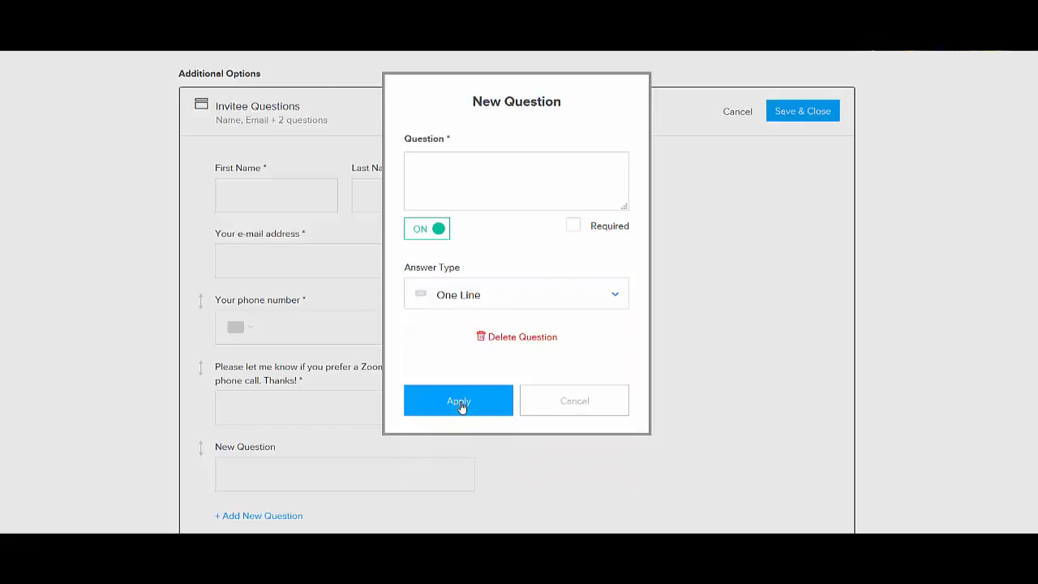
mouse_move(193, 223)
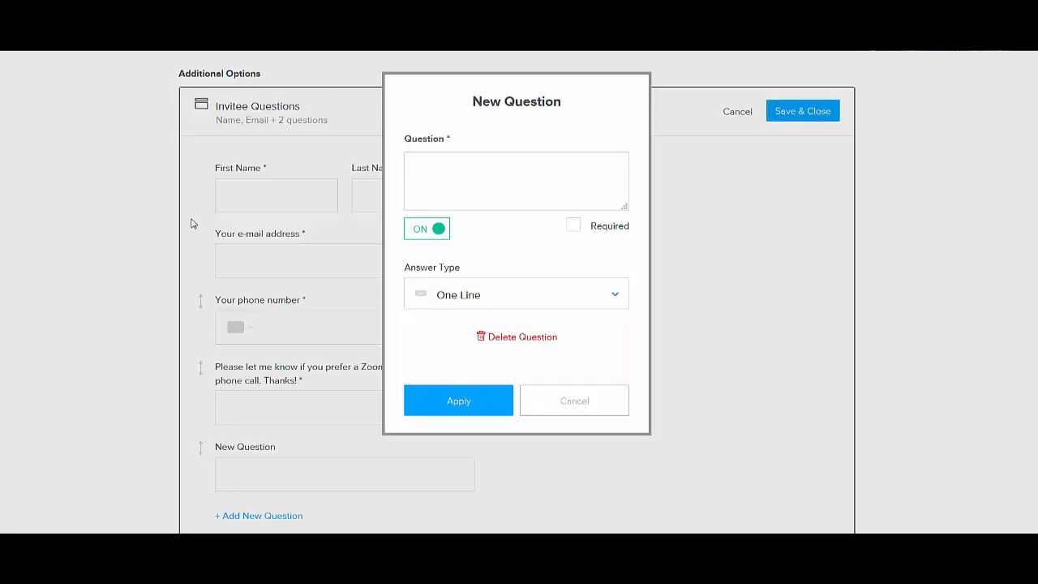
left_click(574, 399)
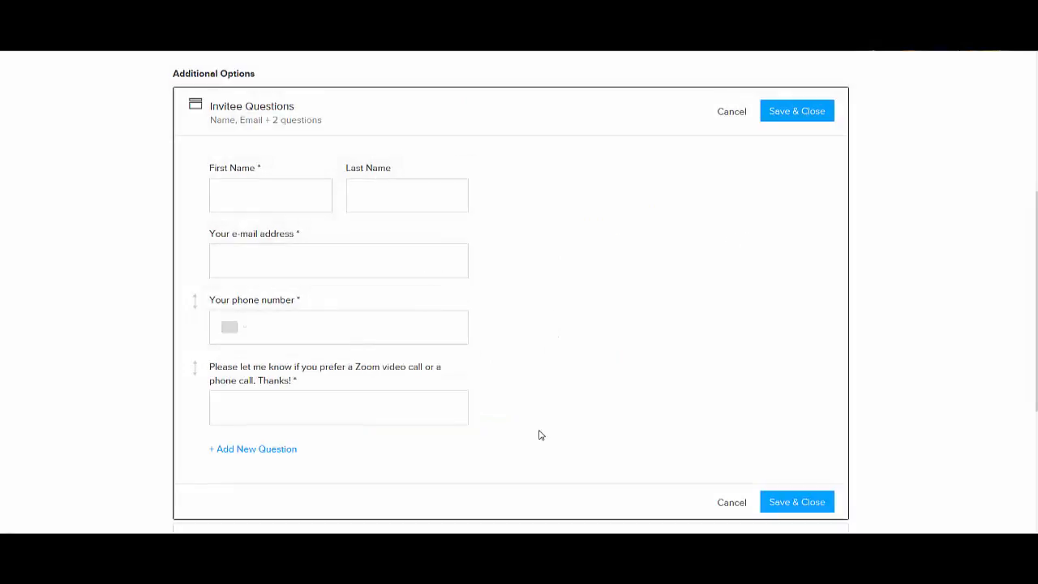
left_click(796, 501)
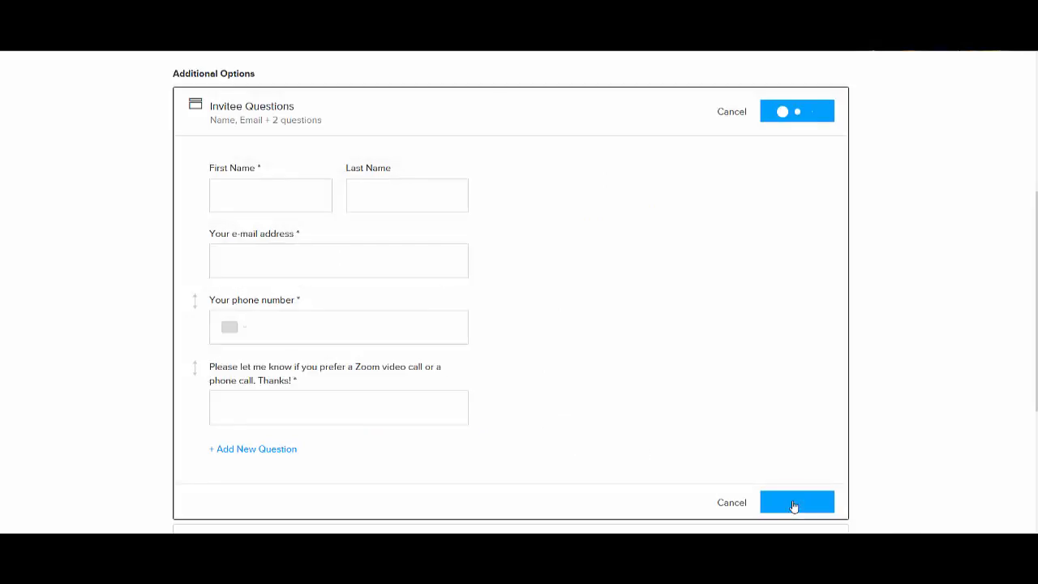
Step: Review Email Confirmations, Cancellations and Reminders left ON and save the invitee notifications
left_click(795, 503)
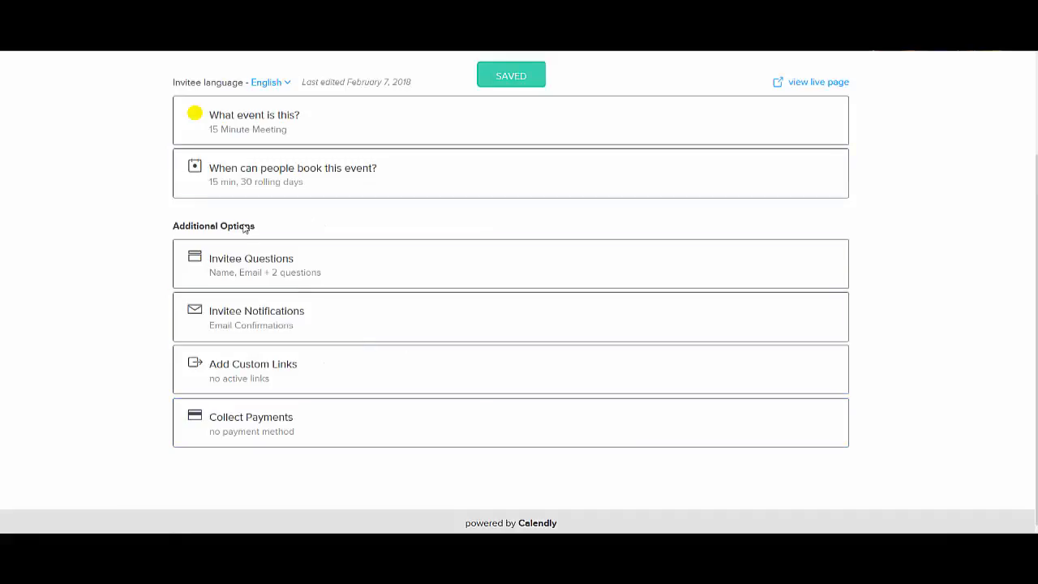
left_click(256, 316)
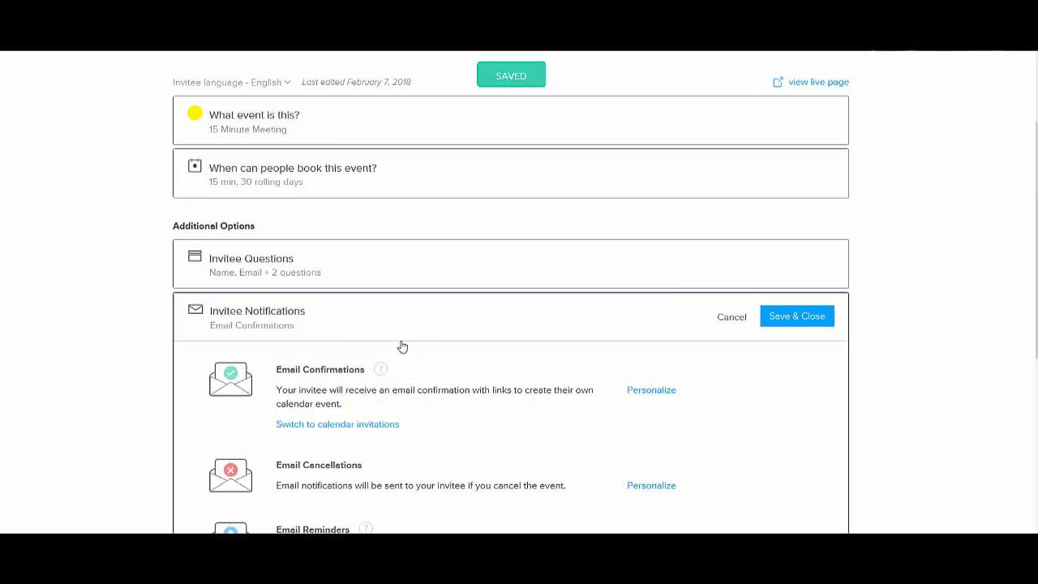
scroll("down", 3)
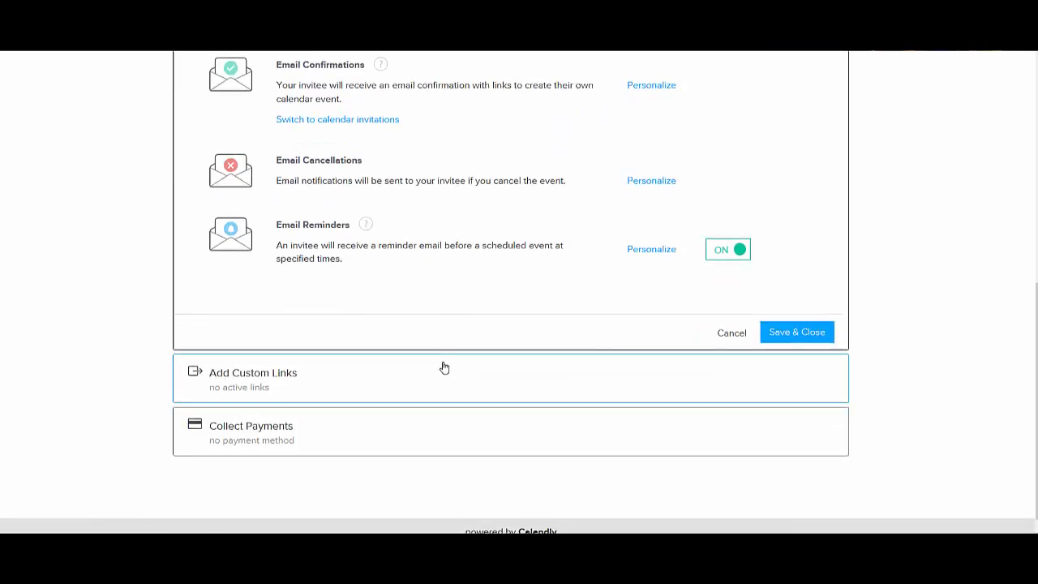
scroll("up", 3)
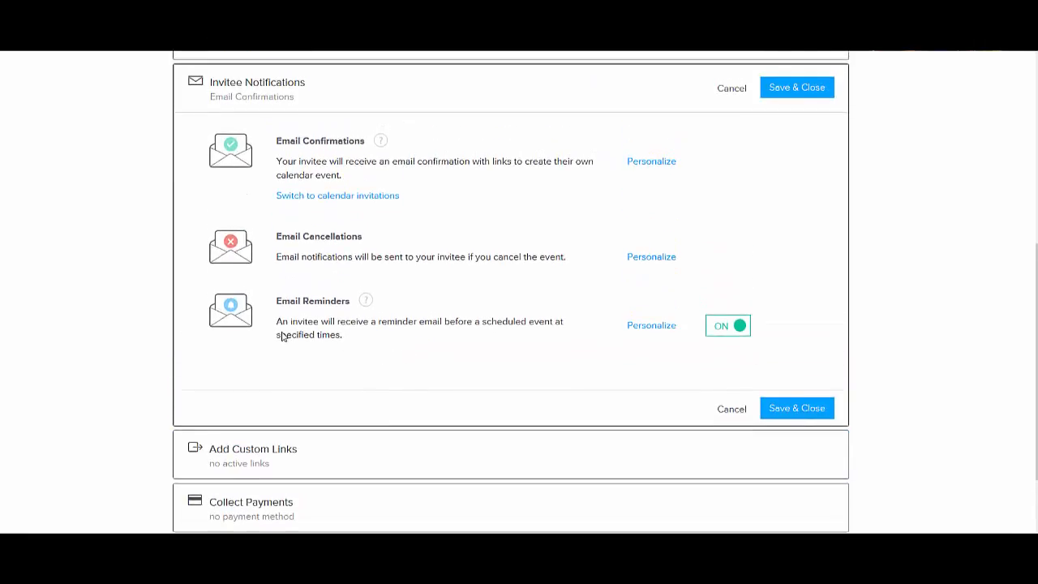
mouse_move(398, 347)
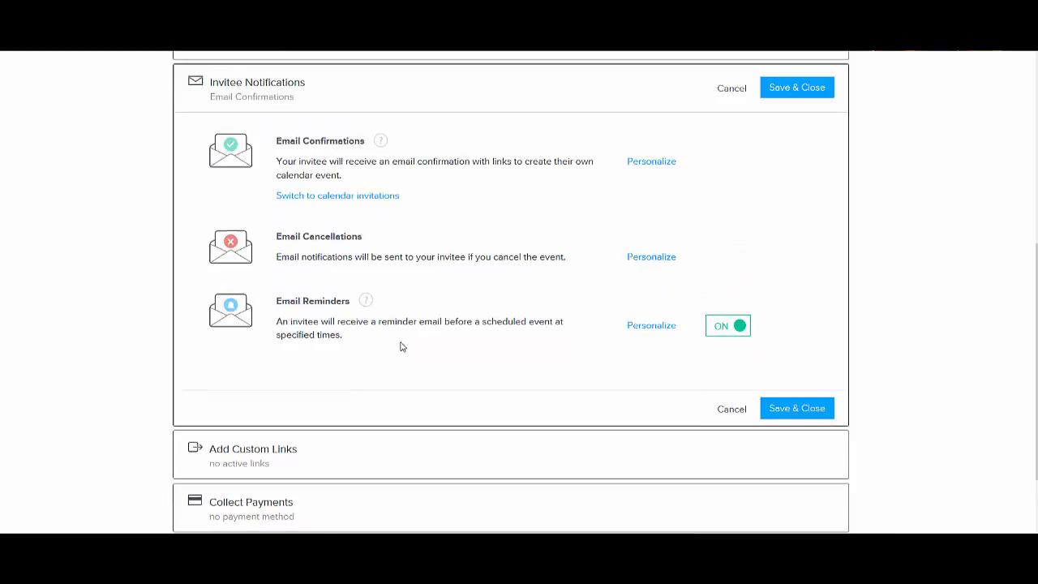
mouse_move(519, 328)
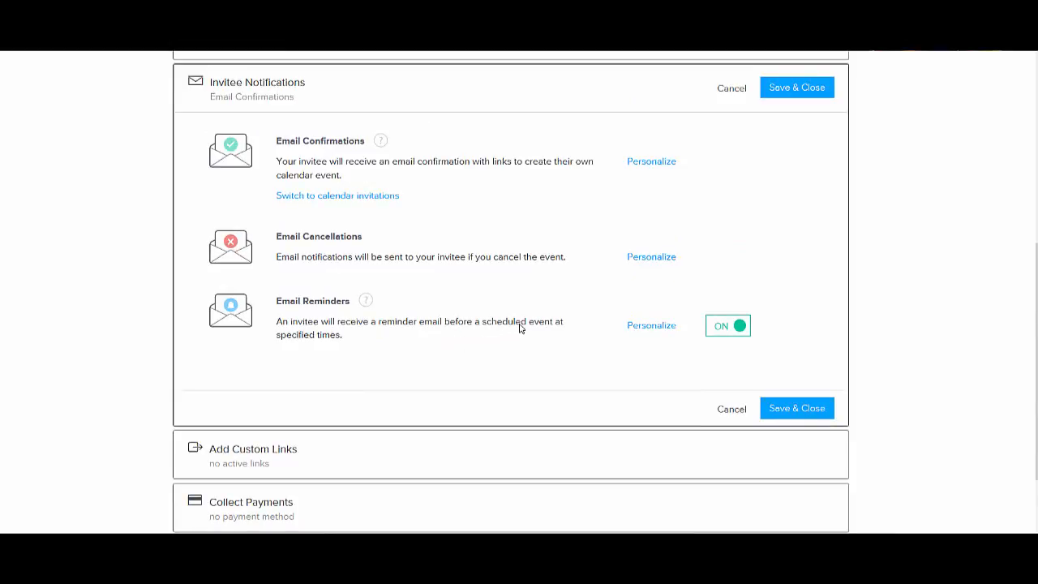
mouse_move(590, 358)
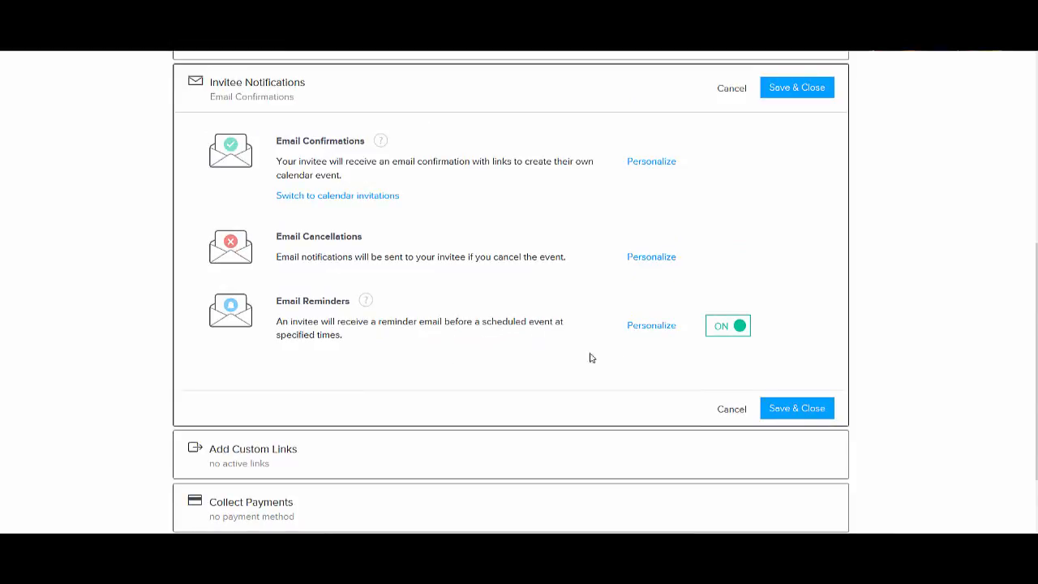
mouse_move(694, 353)
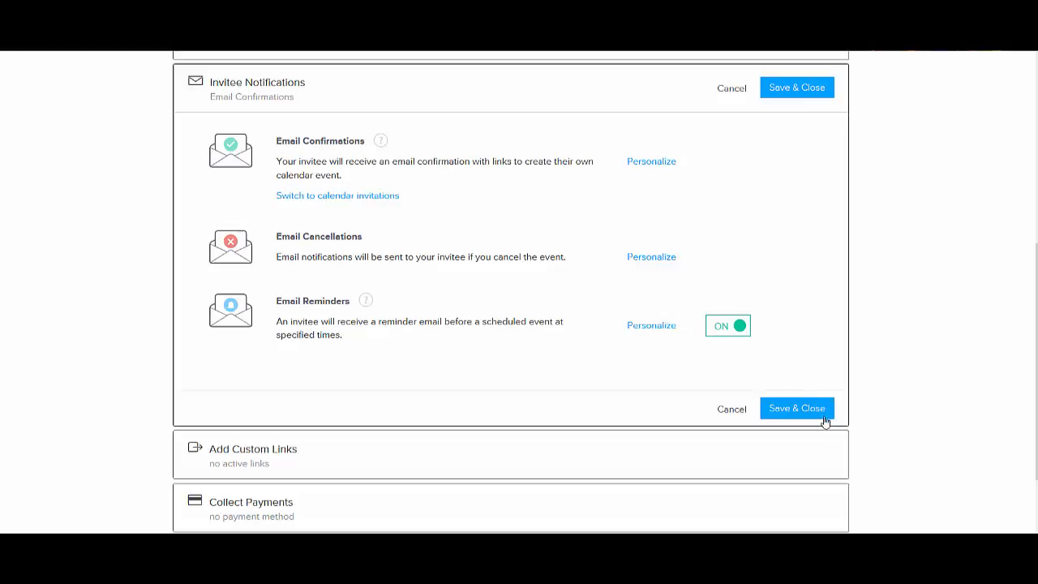
left_click(796, 409)
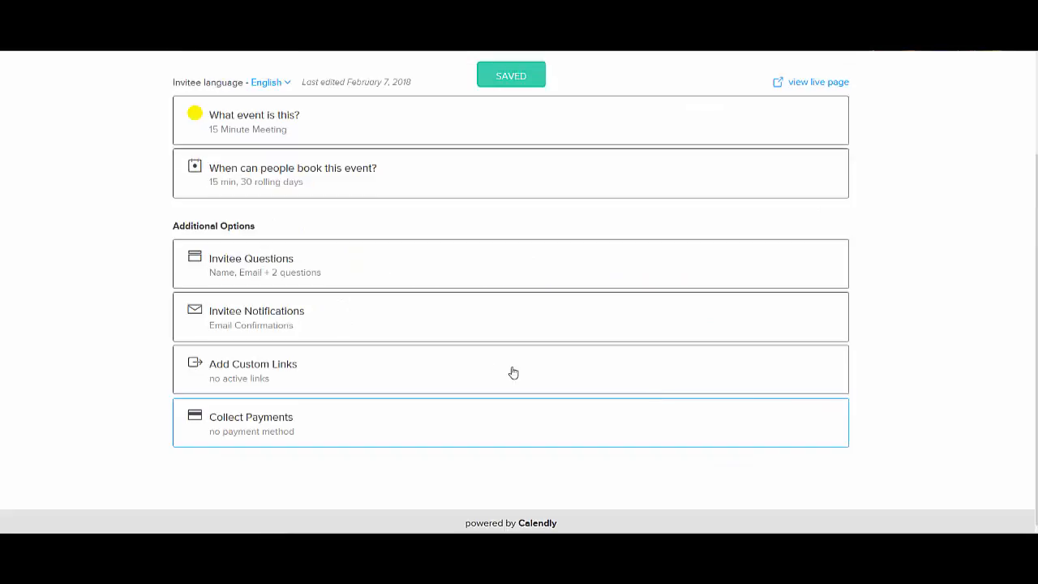
Step: Save the Custom Links and Collect Payments sections unchanged, with no links or payment method set
left_click(253, 363)
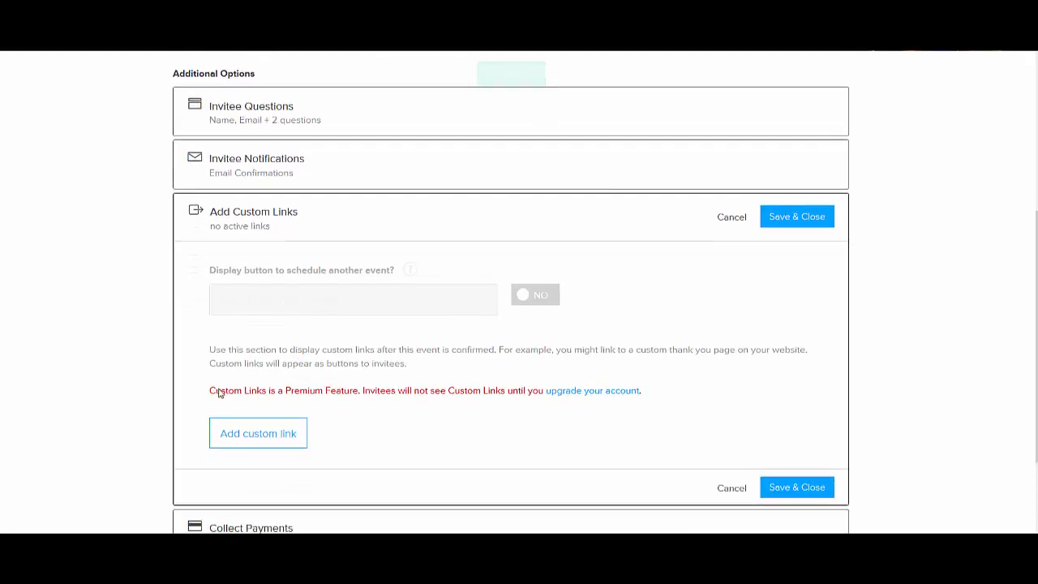
mouse_move(619, 412)
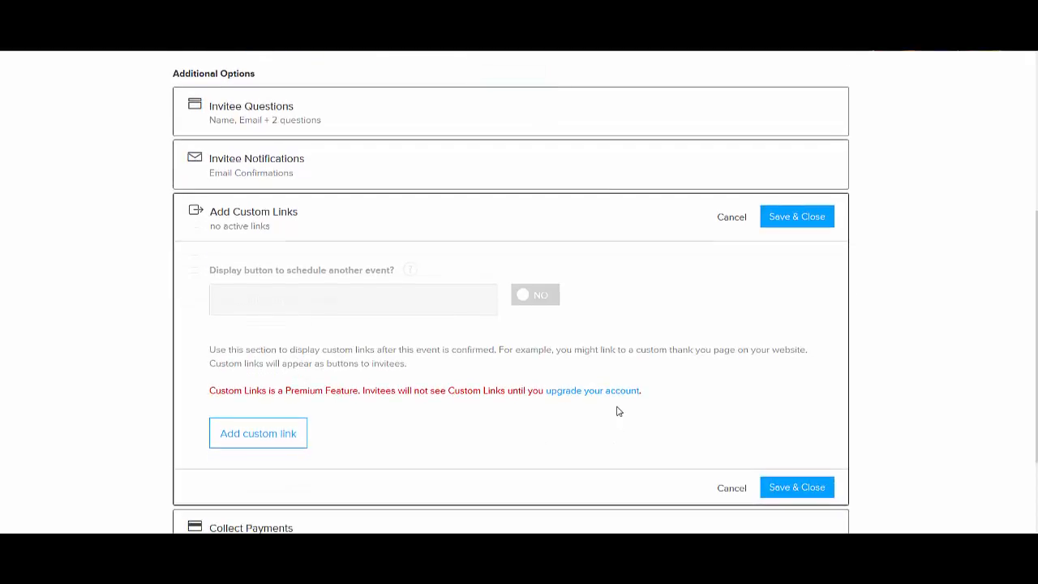
mouse_move(809, 230)
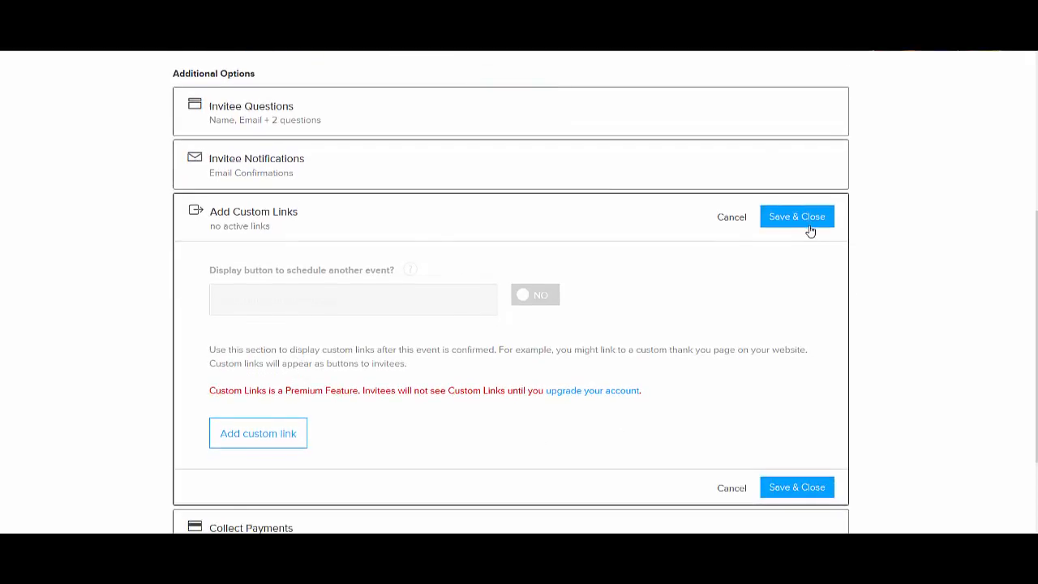
left_click(796, 215)
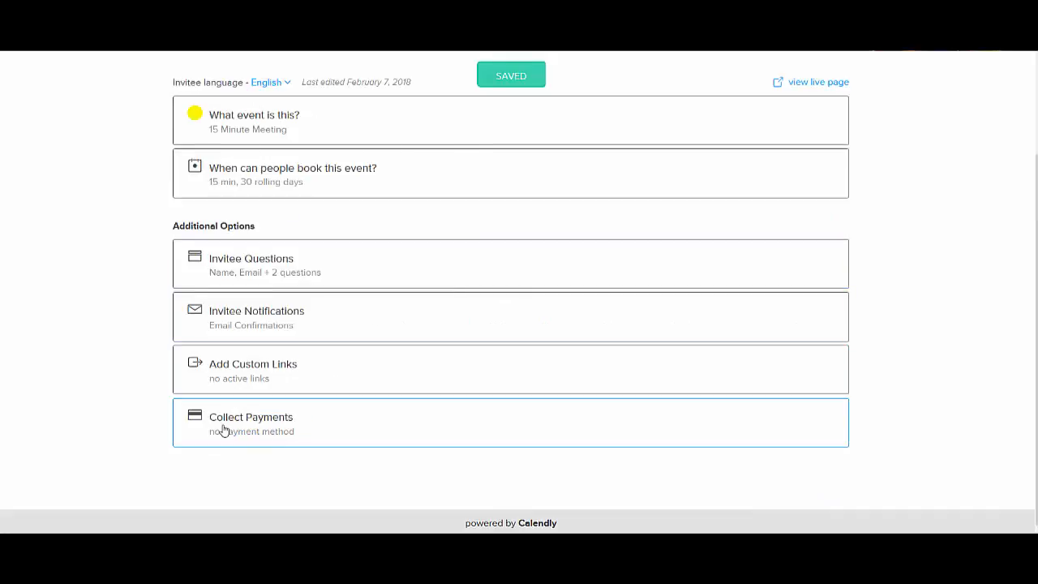
mouse_move(320, 428)
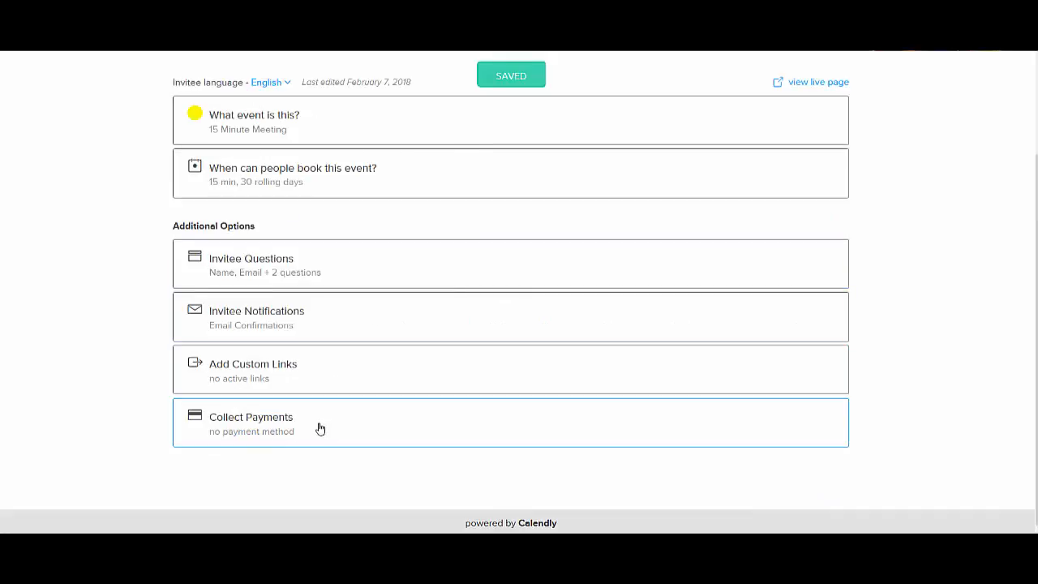
left_click(321, 422)
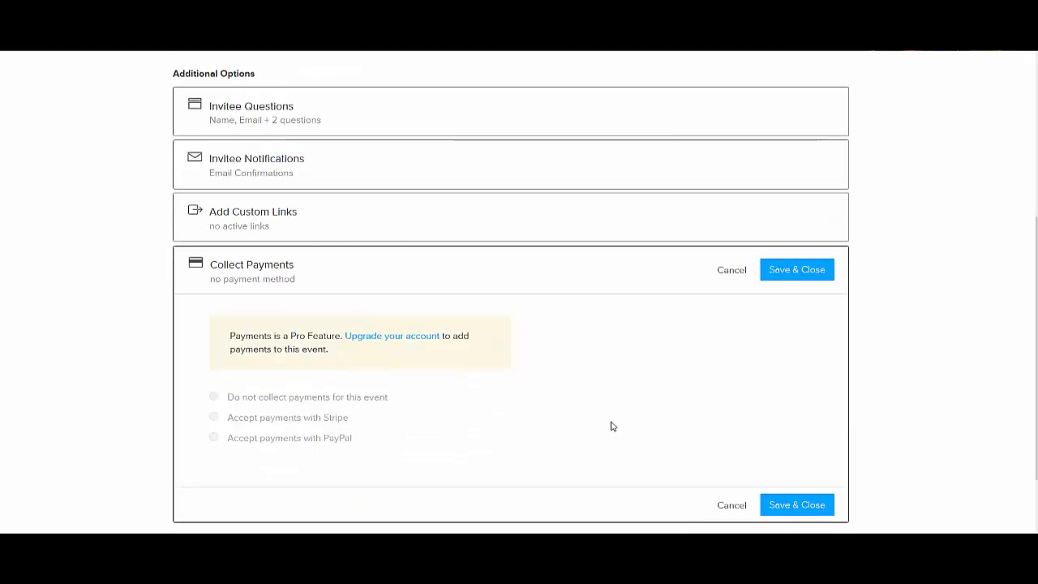
mouse_move(824, 284)
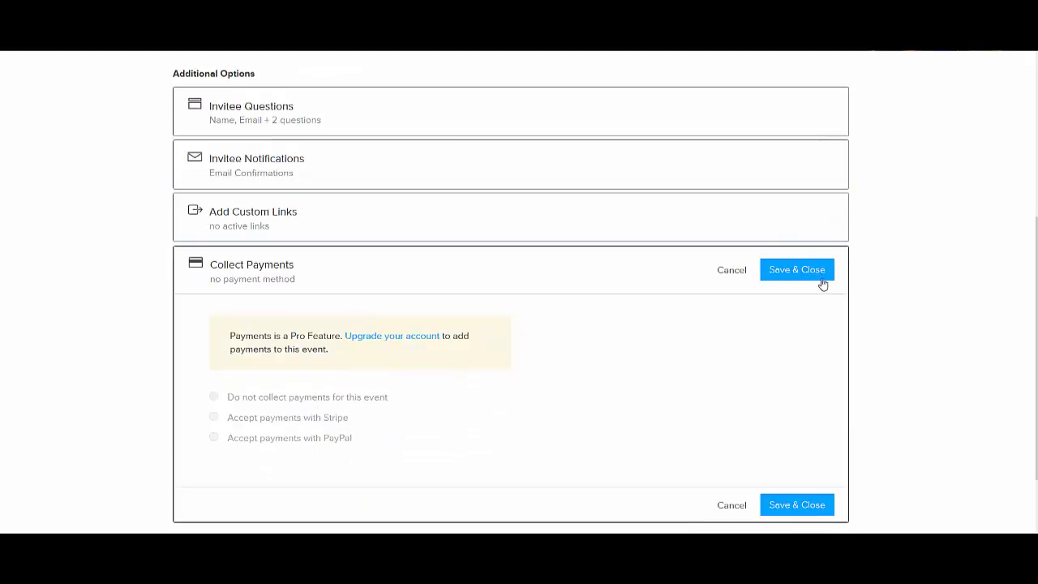
left_click(796, 269)
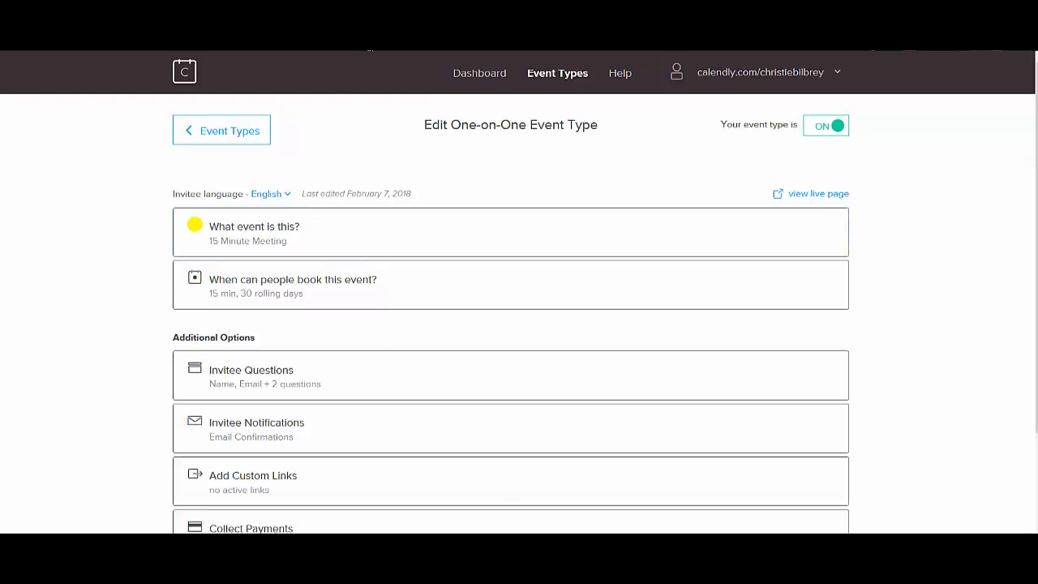
Step: View the live booking page and pick 11:00am on Friday, March 2 to reach the details form
left_click(817, 193)
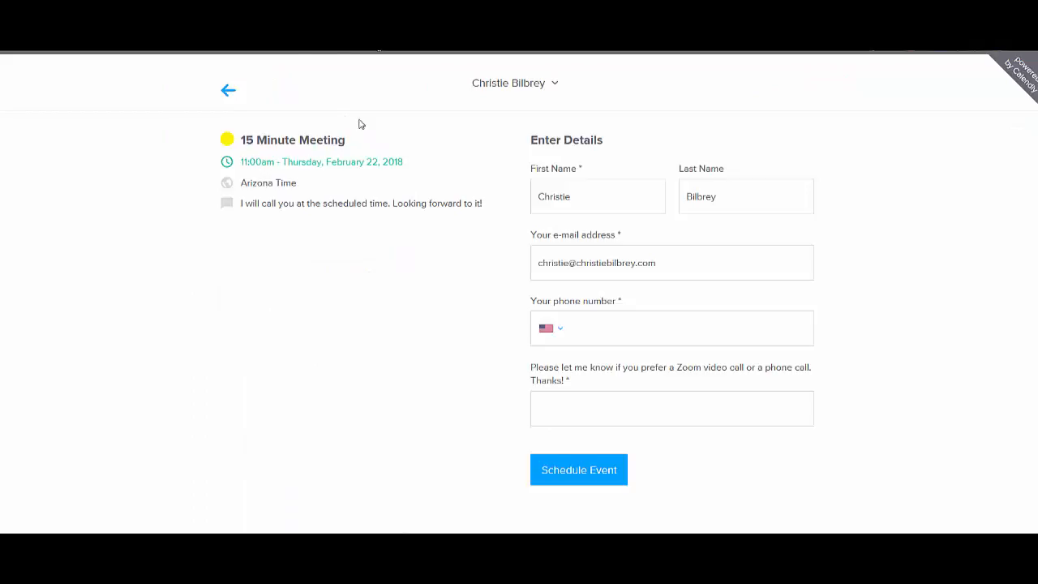
left_click(229, 91)
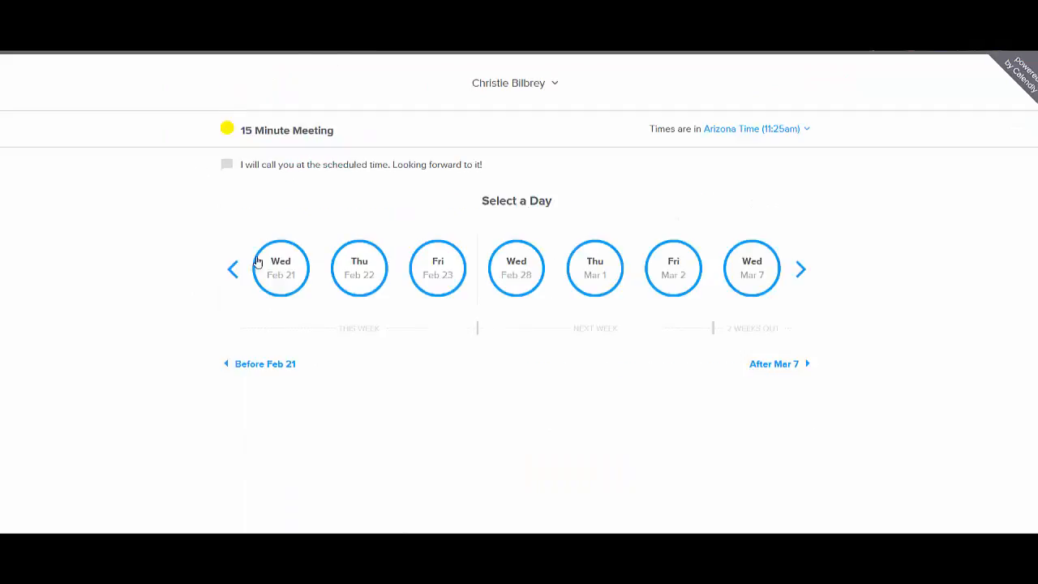
mouse_move(652, 283)
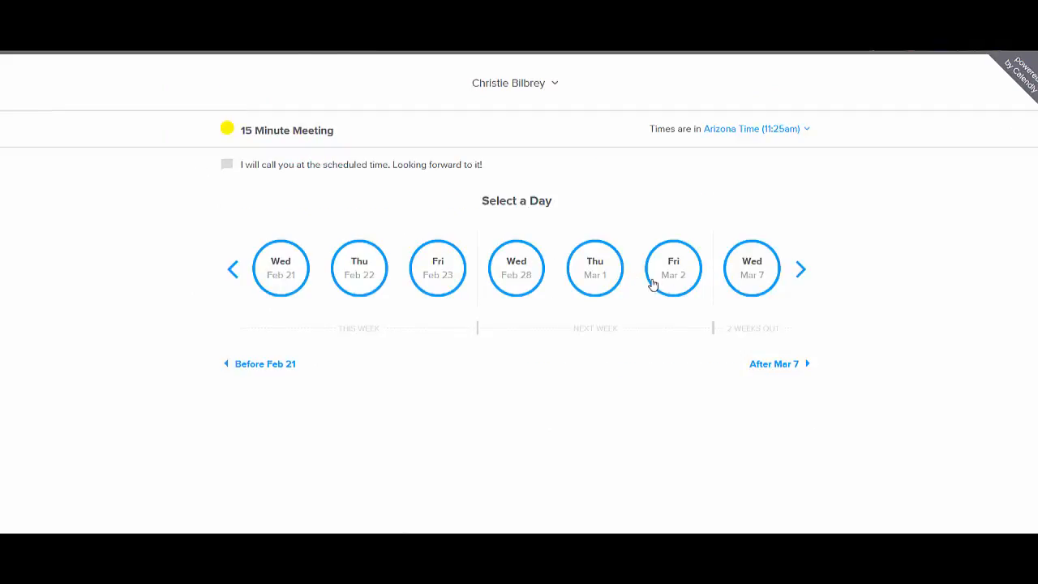
left_click(673, 269)
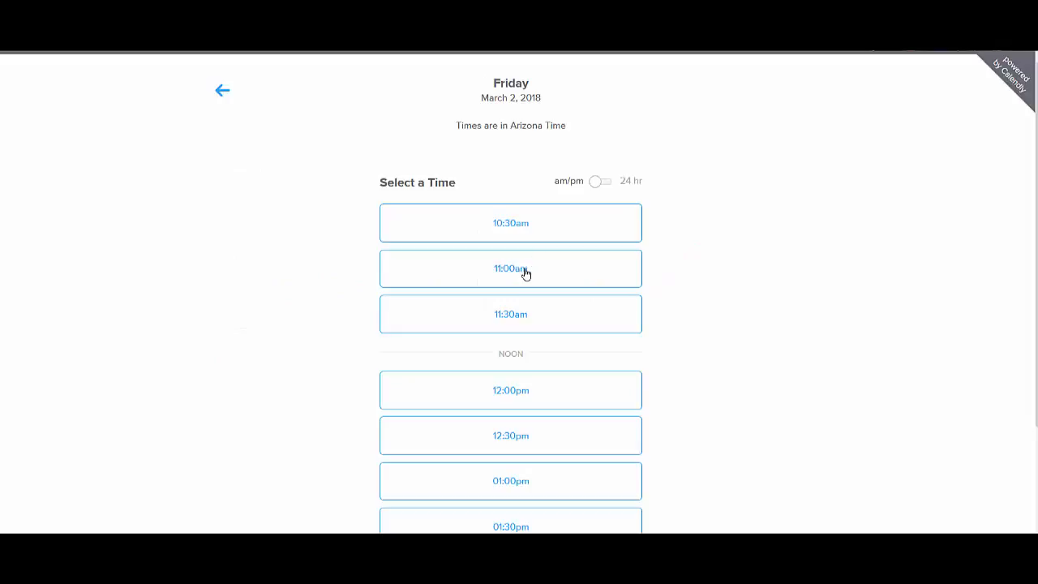
left_click(510, 269)
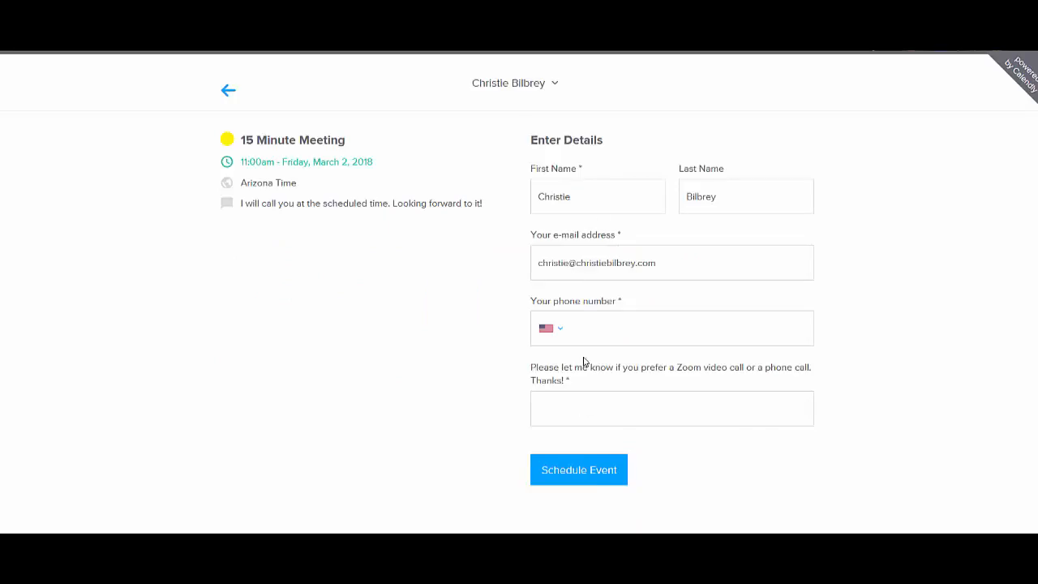
mouse_move(609, 470)
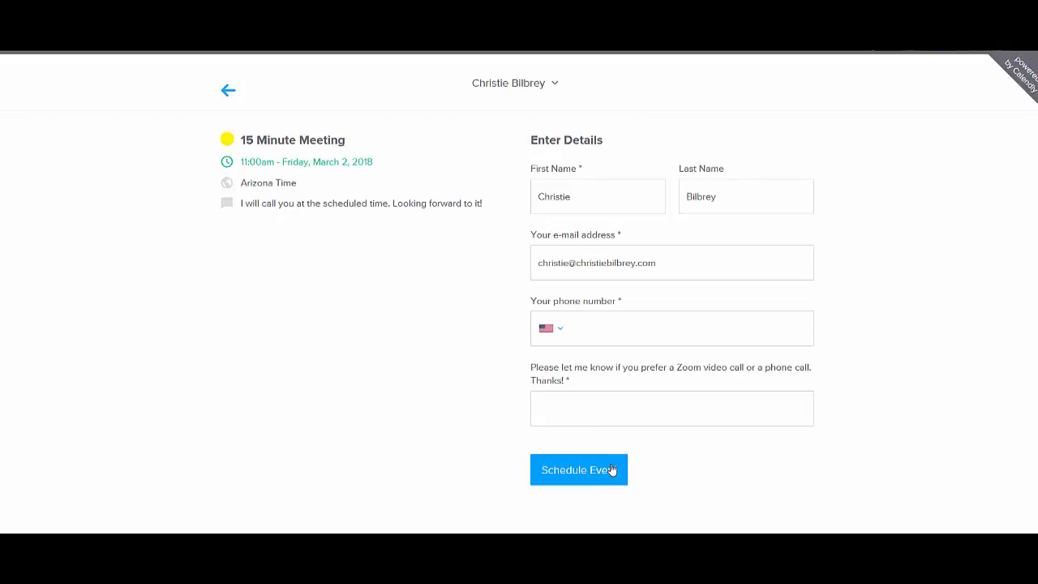
mouse_move(588, 453)
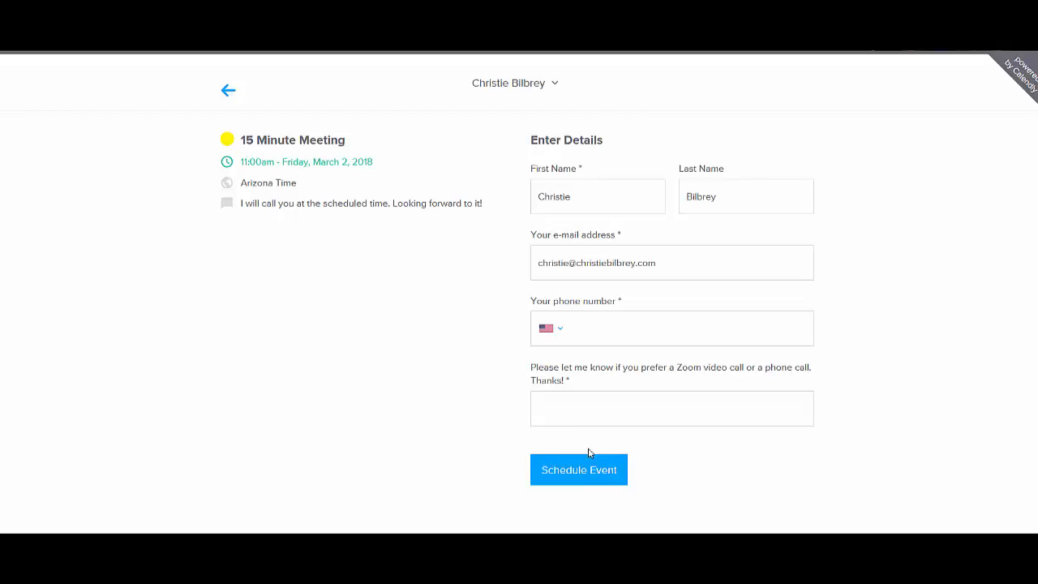